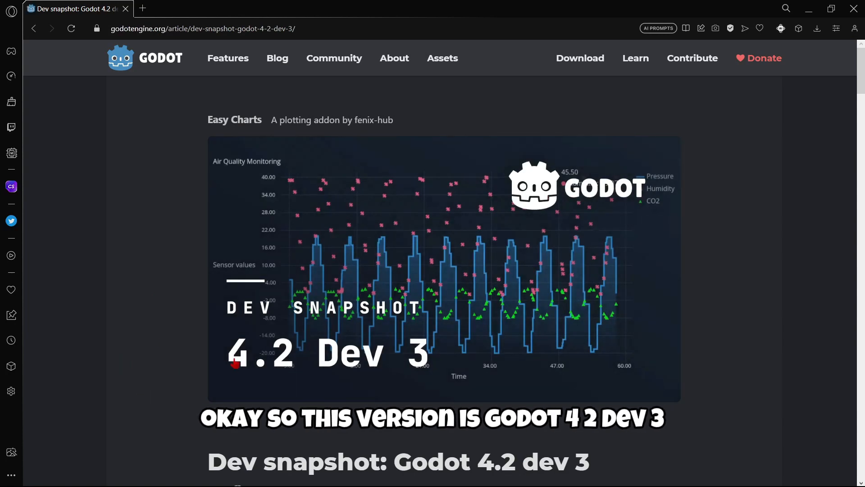
pyautogui.moveTo(386, 366)
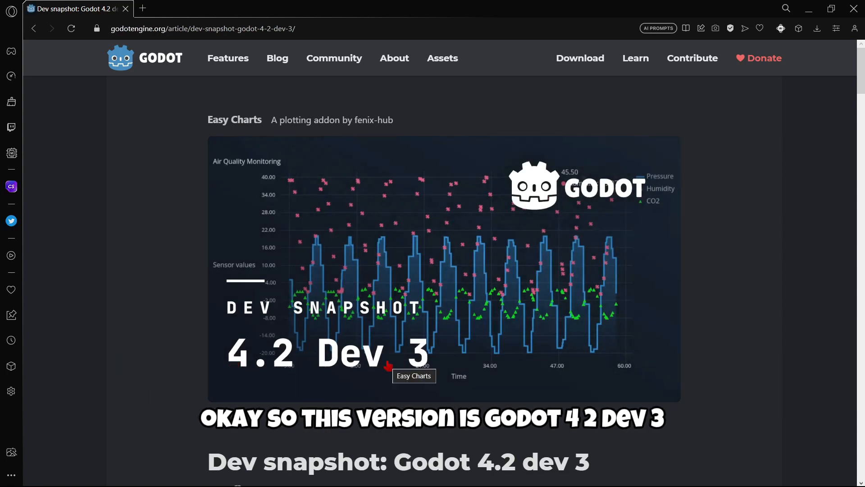
# Scroll through the Godot 4.2 dev 3 article's intro toward the highlights list
pyautogui.scroll(-3)
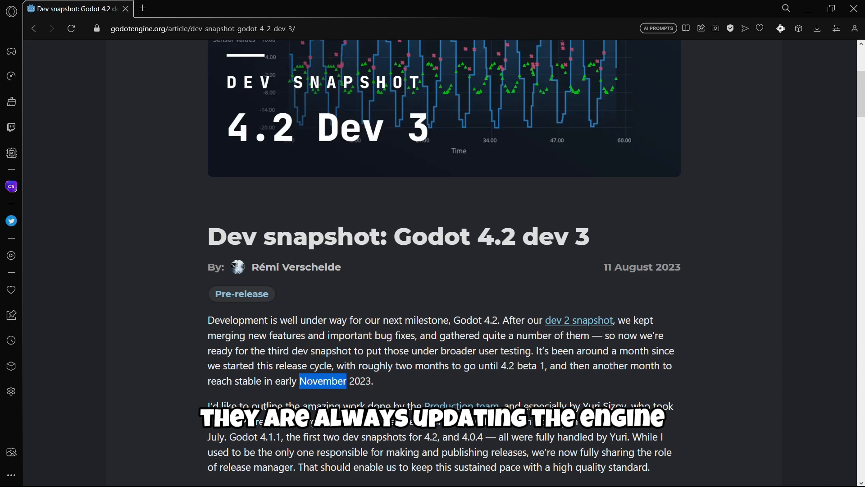
pyautogui.scroll(-3)
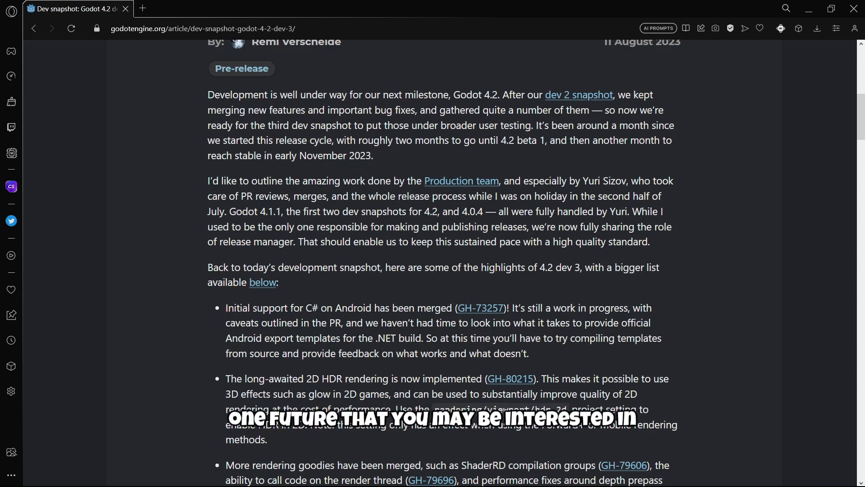
# Highlight the C# on Android bullet, then scroll down toward the What's new section
pyautogui.doubleClick(253, 308)
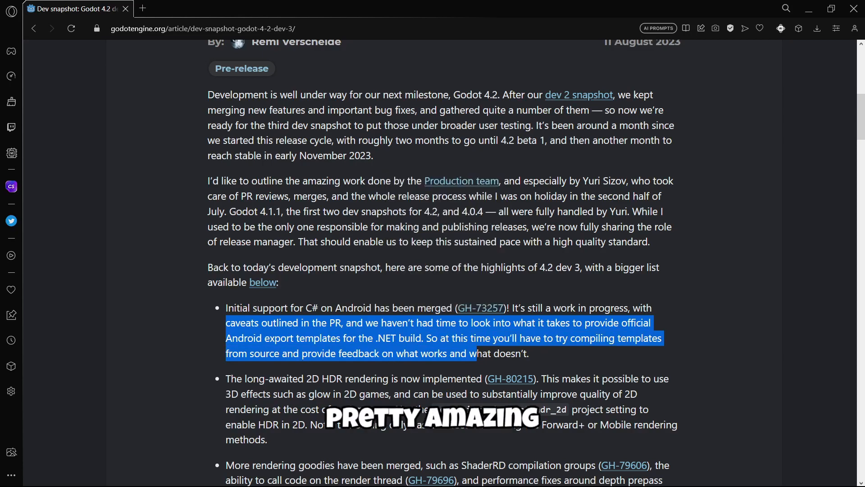
pyautogui.scroll(-3)
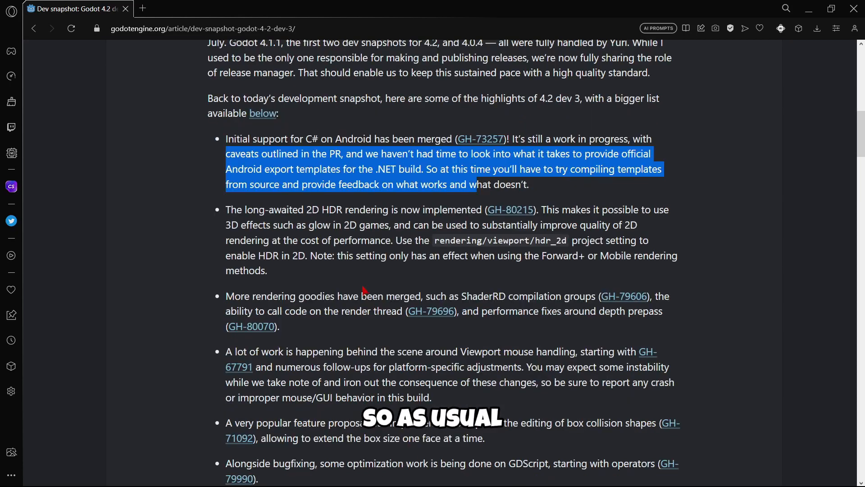
pyautogui.scroll(-3)
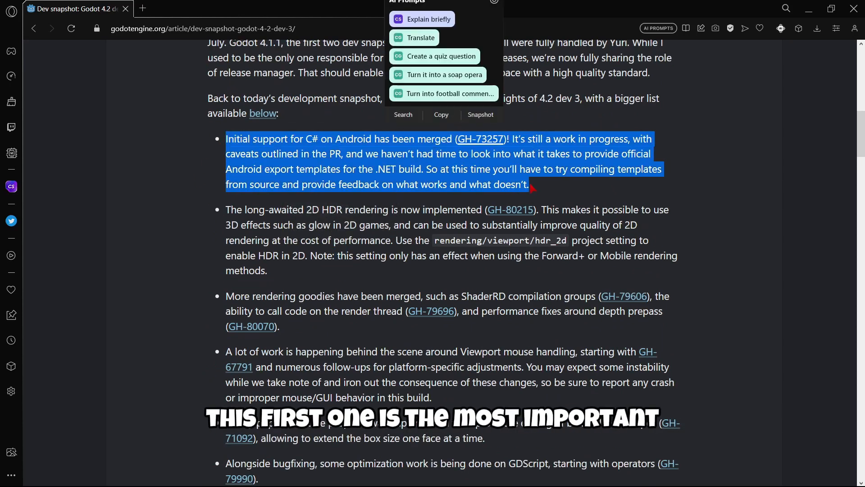
pyautogui.scroll(-3)
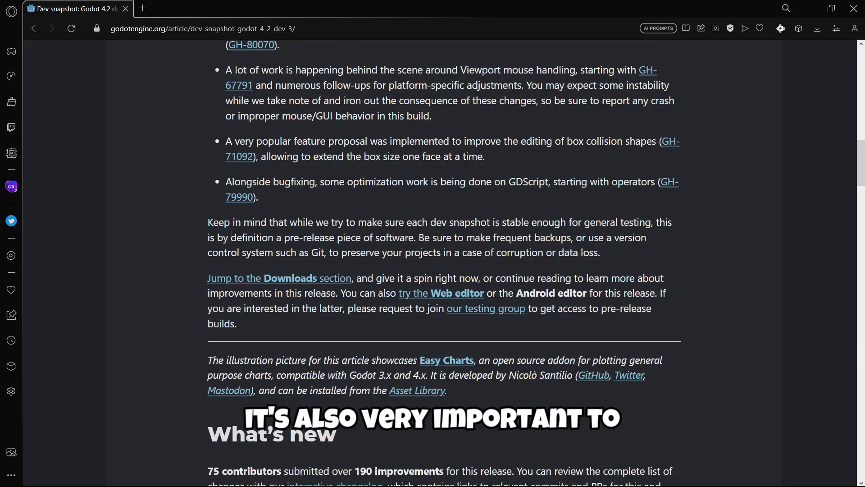
# Scroll through What's new and the changelog to the Downloads section
pyautogui.doubleClick(237, 222)
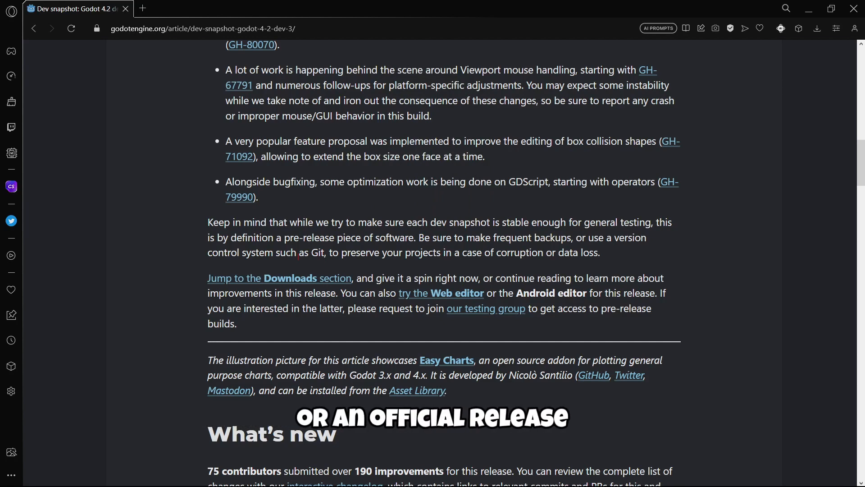
pyautogui.scroll(-3)
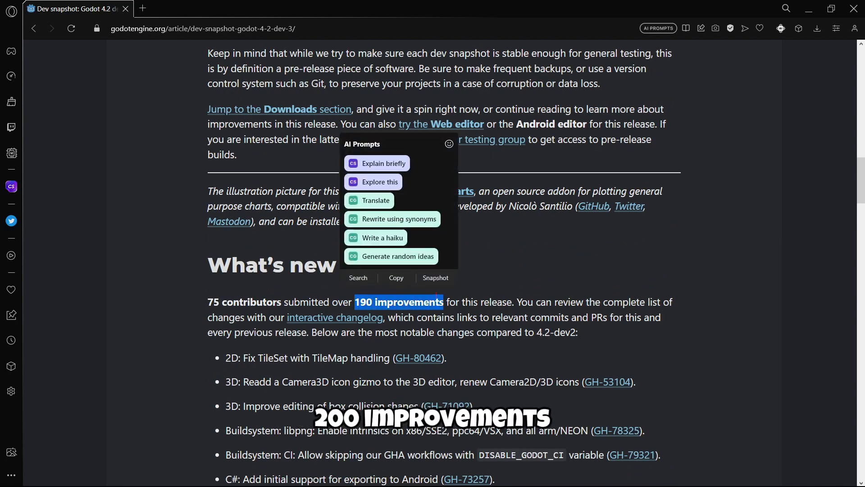
pyautogui.scroll(-3)
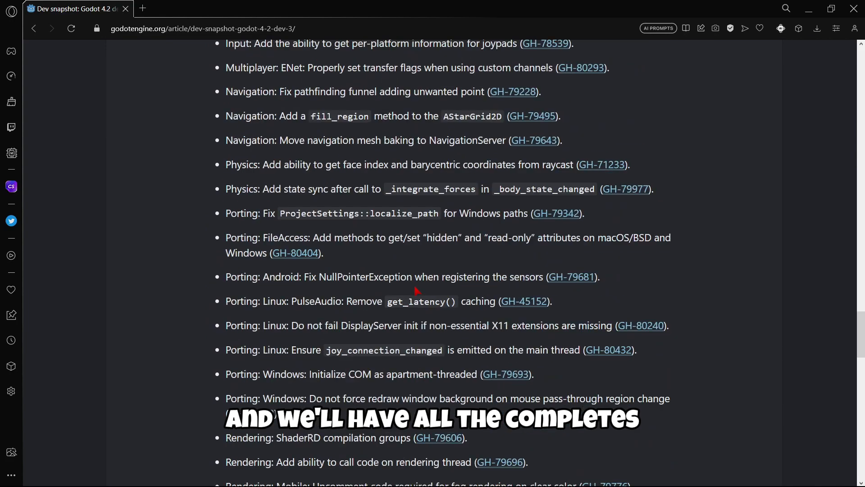
pyautogui.scroll(-3)
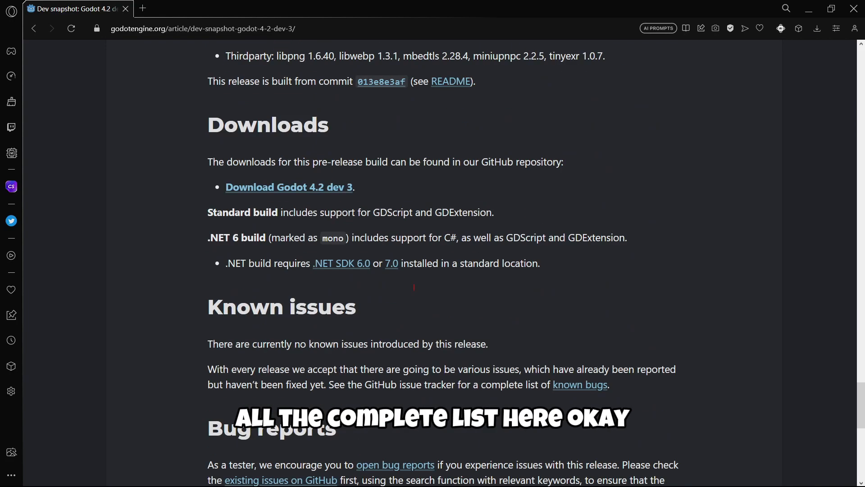
pyautogui.scroll(3)
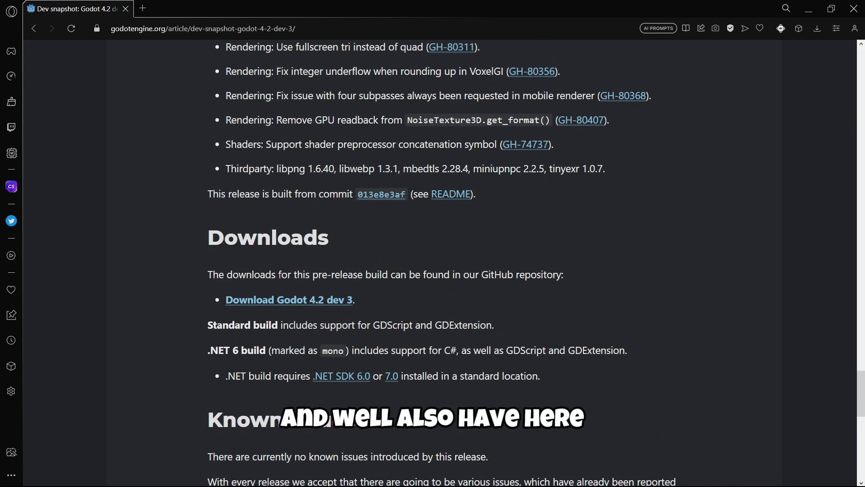
pyautogui.doubleClick(267, 238)
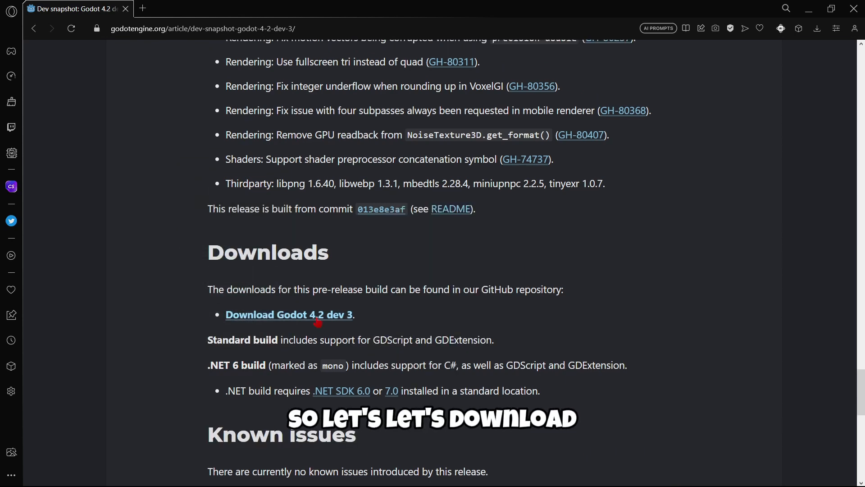
# Download Godot_v4.2-dev3_win64.exe.zip from the GitHub release and launch the exe
pyautogui.click(289, 315)
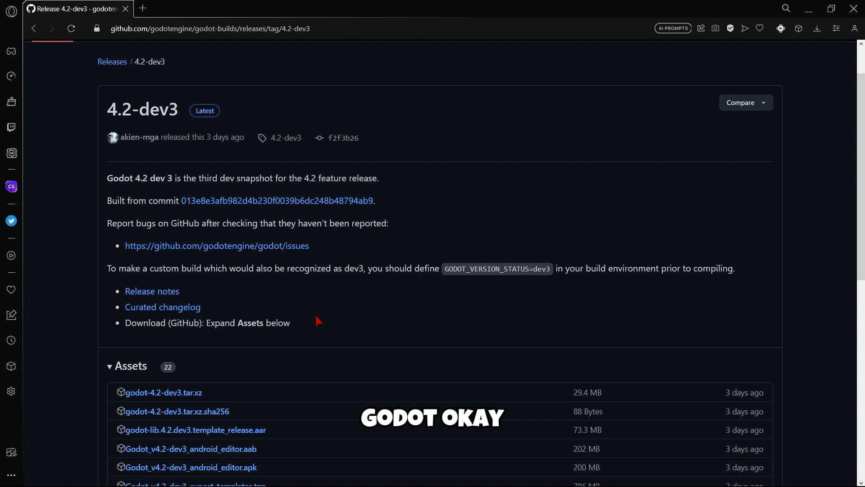
pyautogui.moveTo(124, 379)
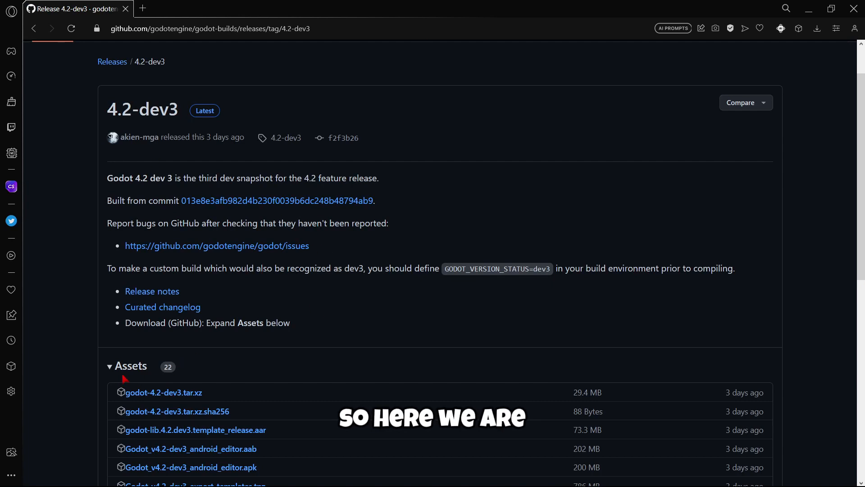
pyautogui.scroll(-3)
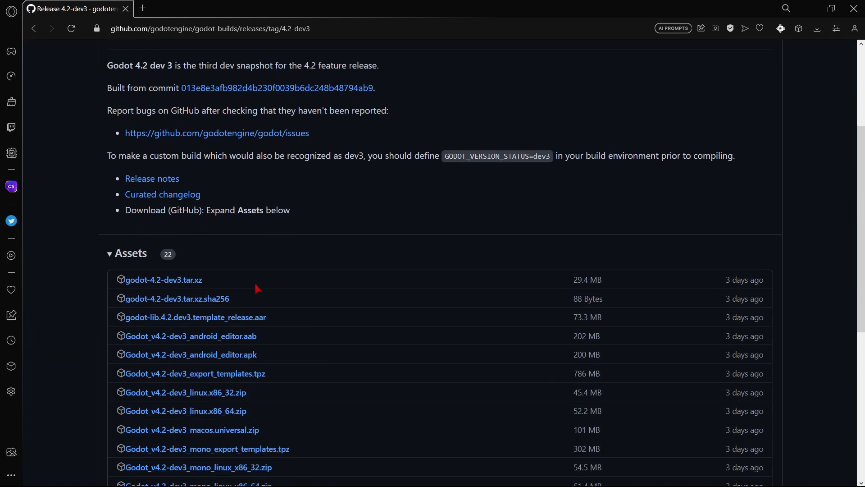
pyautogui.scroll(-3)
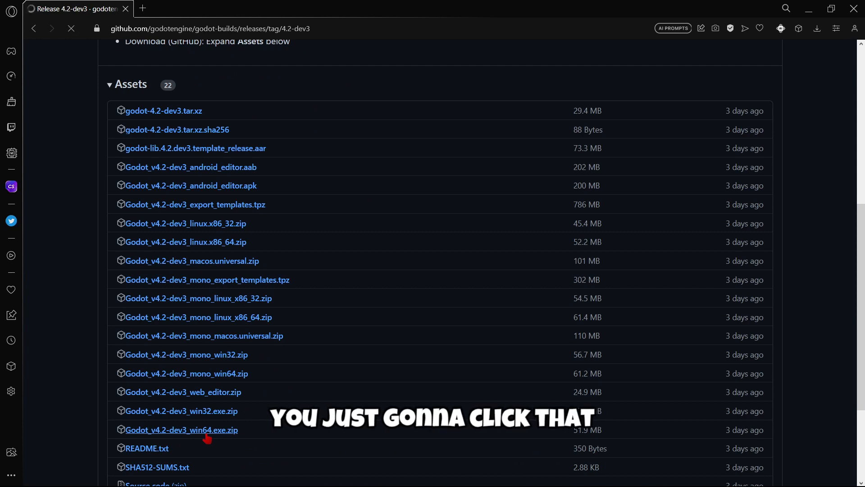
pyautogui.click(181, 430)
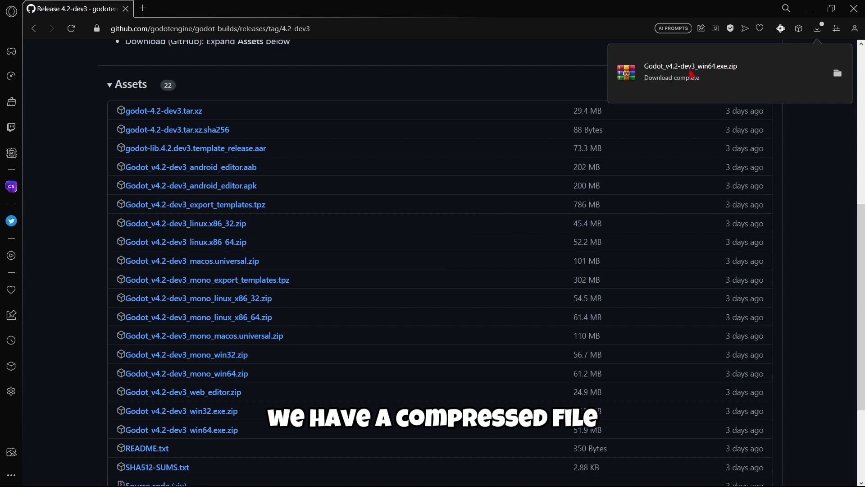
pyautogui.moveTo(729, 81)
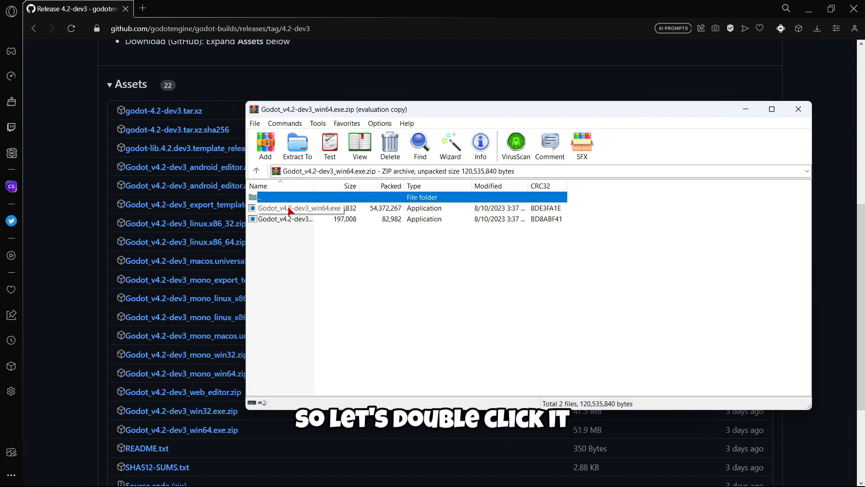
pyautogui.click(298, 208)
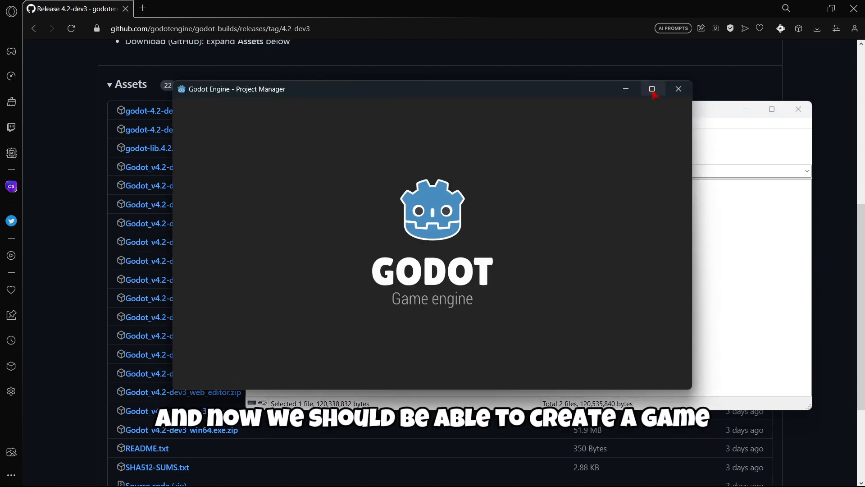
# Maximize the Project Manager and begin a new project with + New
pyautogui.click(652, 89)
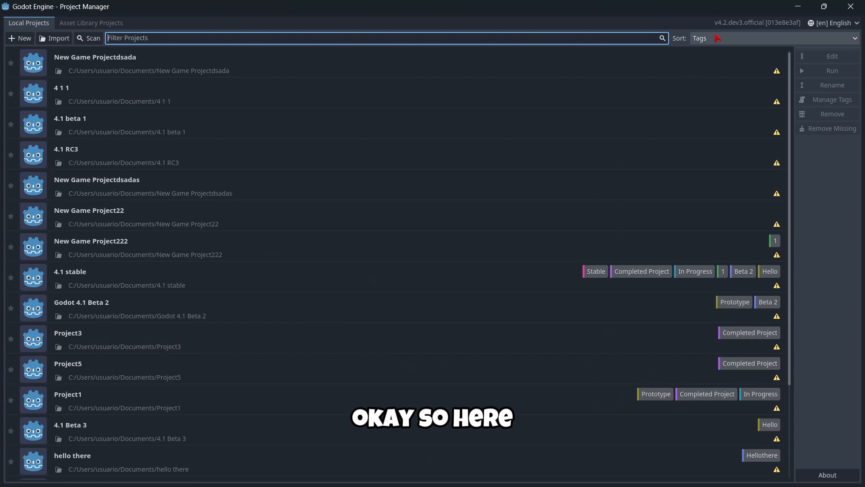
pyautogui.moveTo(757, 23)
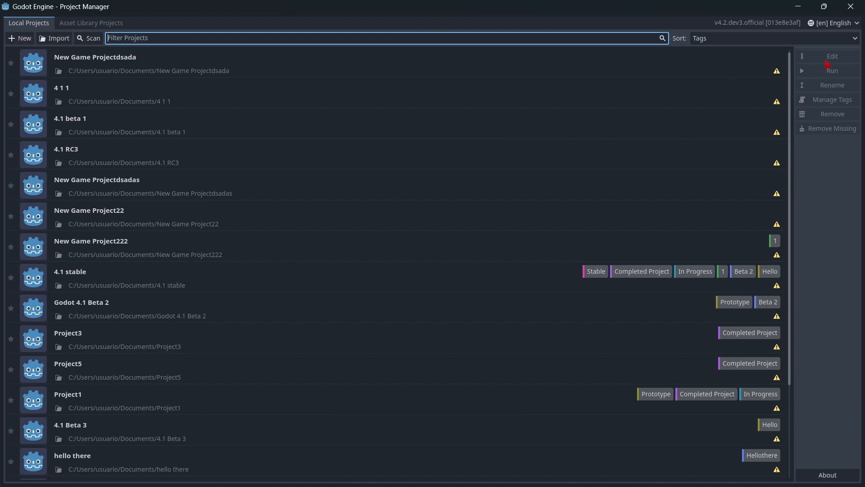
pyautogui.moveTo(828, 131)
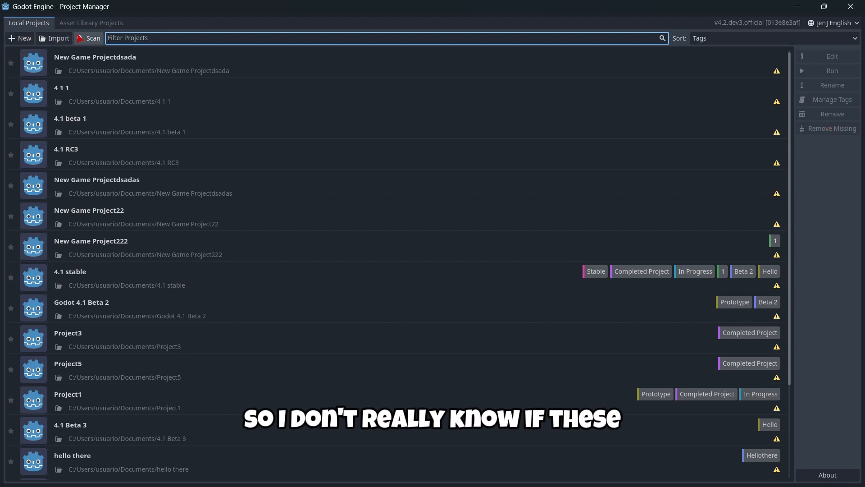
pyautogui.moveTo(20, 38)
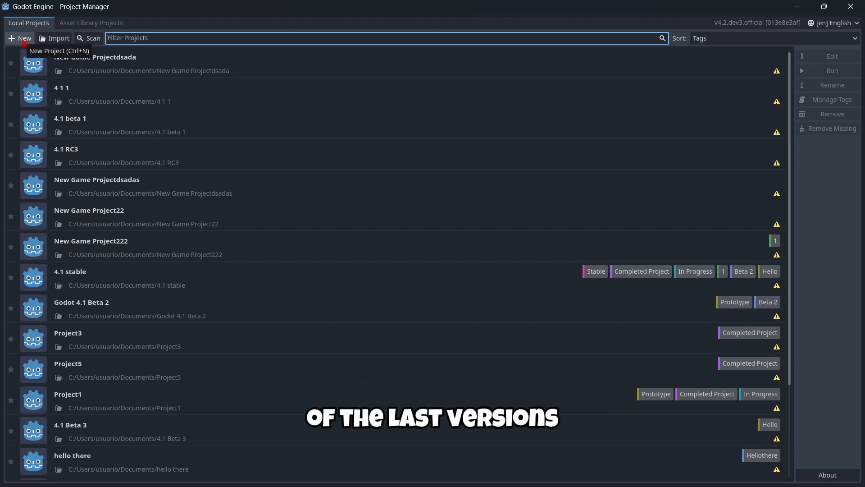
pyautogui.moveTo(58, 44)
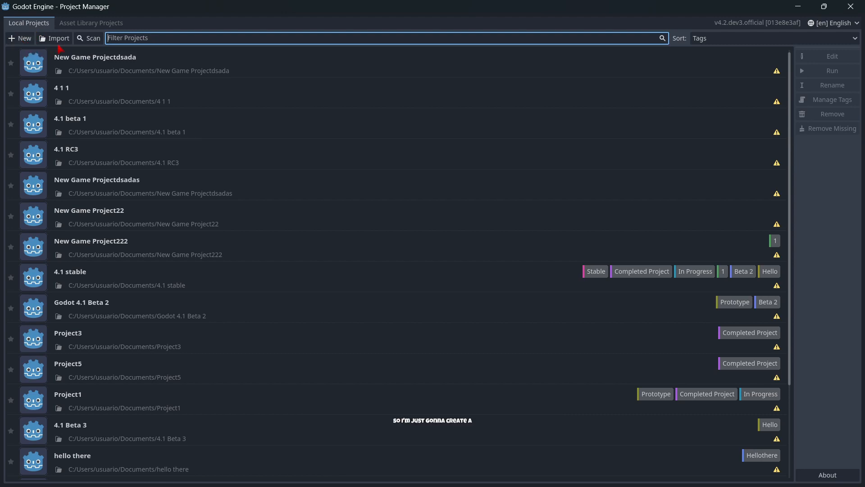
pyautogui.click(19, 38)
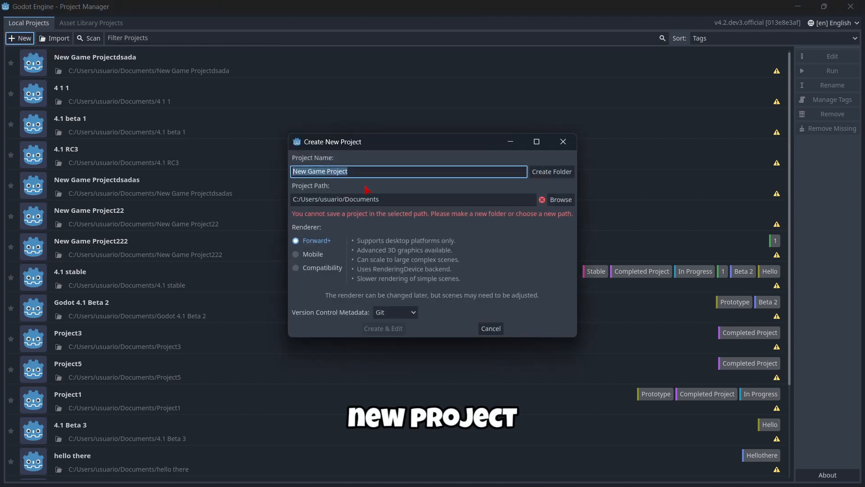
# Create and open a project named '4.2 dev' in its own new folder
pyautogui.write('4.2 dev')
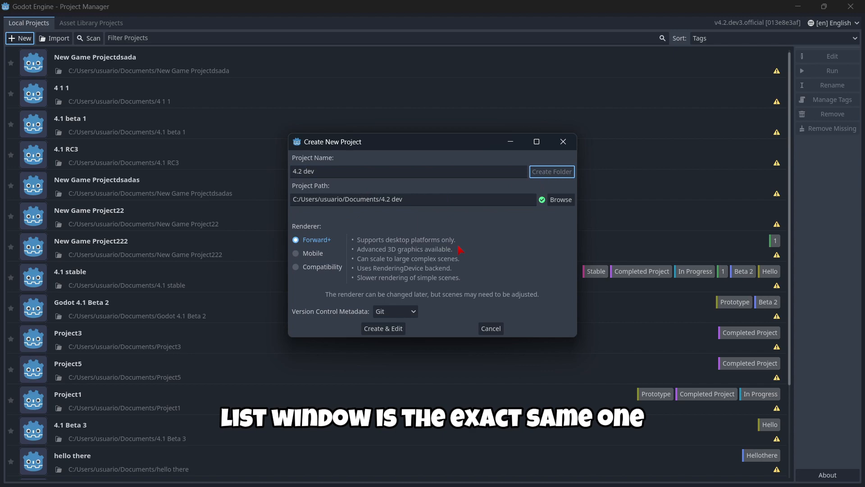
pyautogui.click(383, 327)
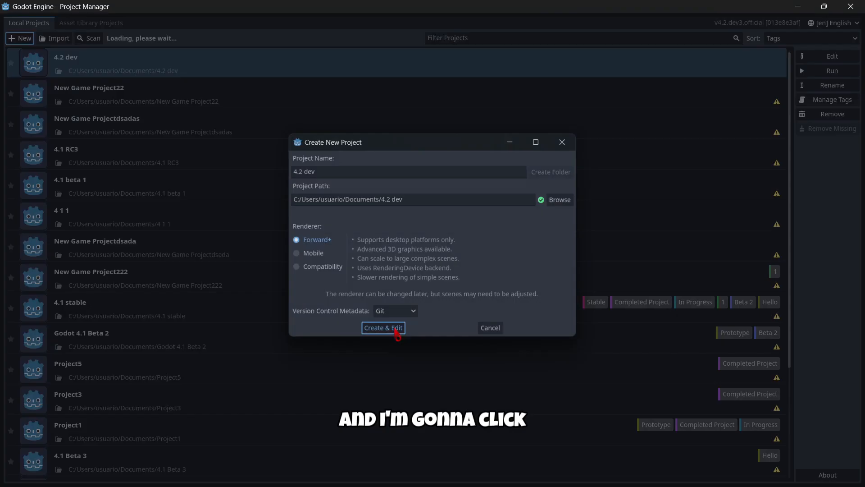
pyautogui.click(383, 328)
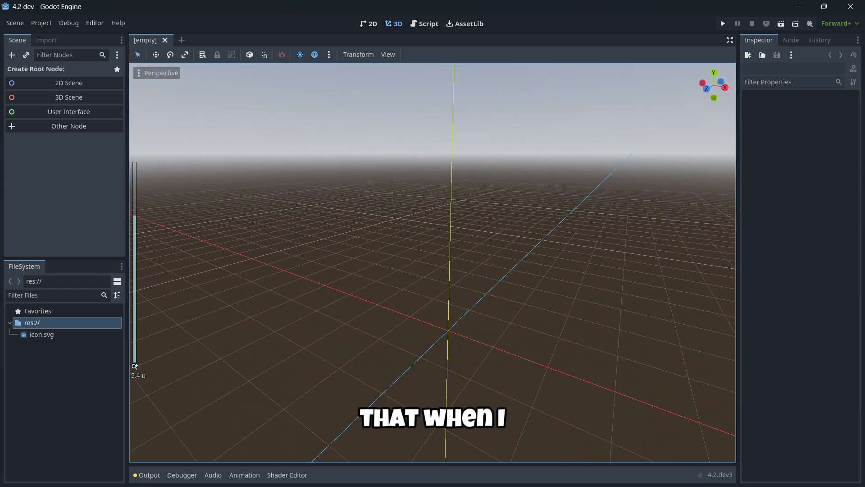
# Zoom the empty 3D viewport while the 4.2 dev project loads
pyautogui.scroll(-3)
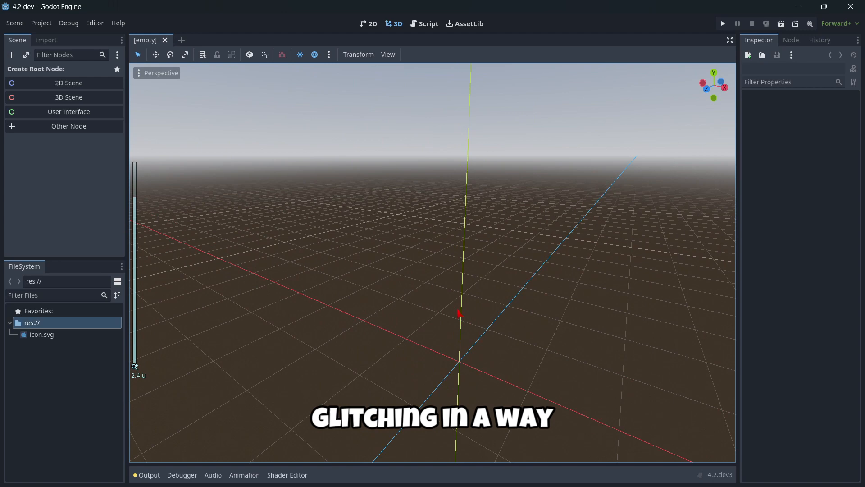
pyautogui.scroll(-3)
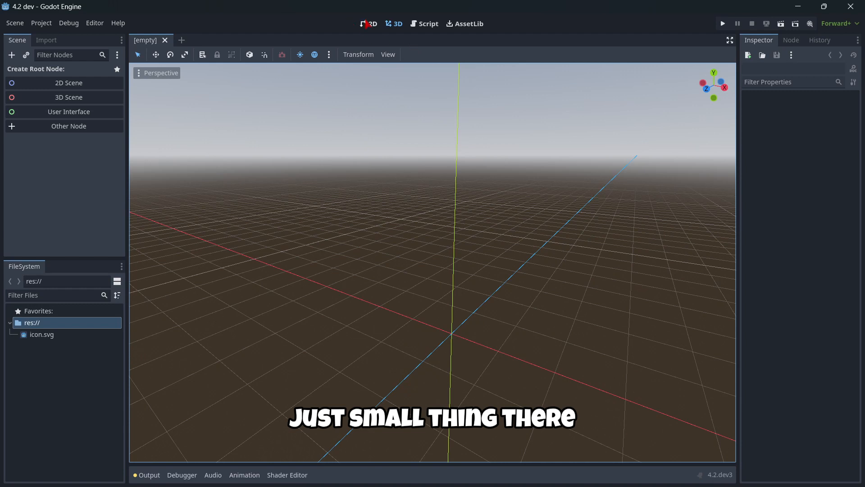
# Add a Node2D root in the 2D view and attach a new Node2D.gd script
pyautogui.click(372, 23)
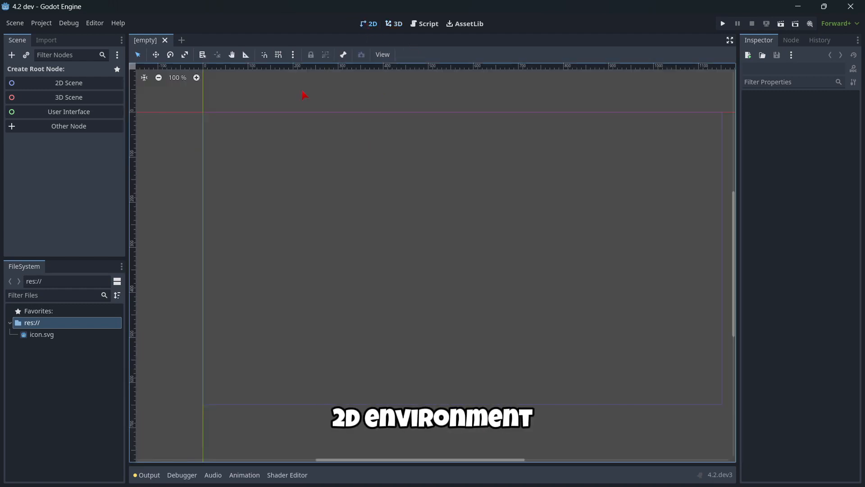
pyautogui.click(68, 83)
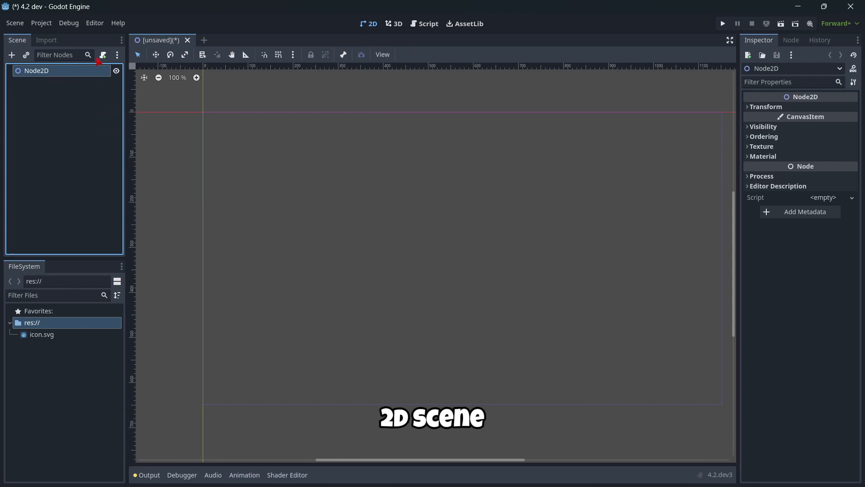
pyautogui.click(102, 55)
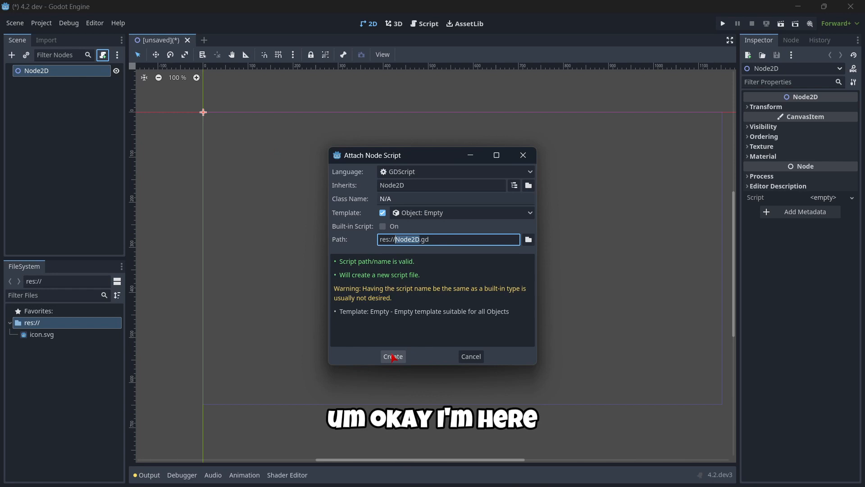
pyautogui.click(392, 356)
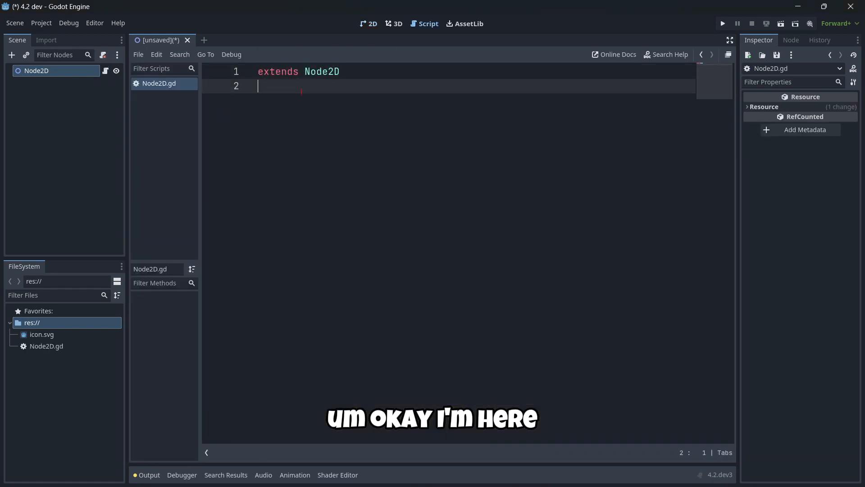
# Add a line in Node2D.gd, show the Output panel, and begin a func _ready(): declaration
pyautogui.press('Return')
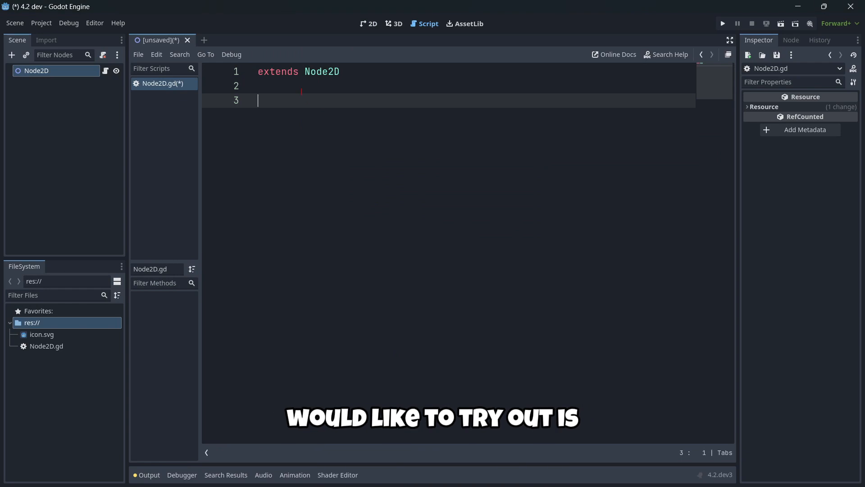
pyautogui.moveTo(246, 138)
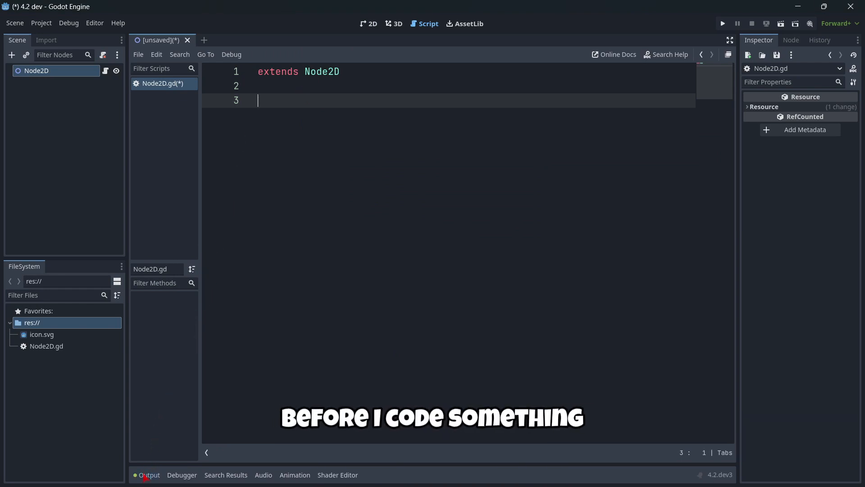
pyautogui.click(148, 474)
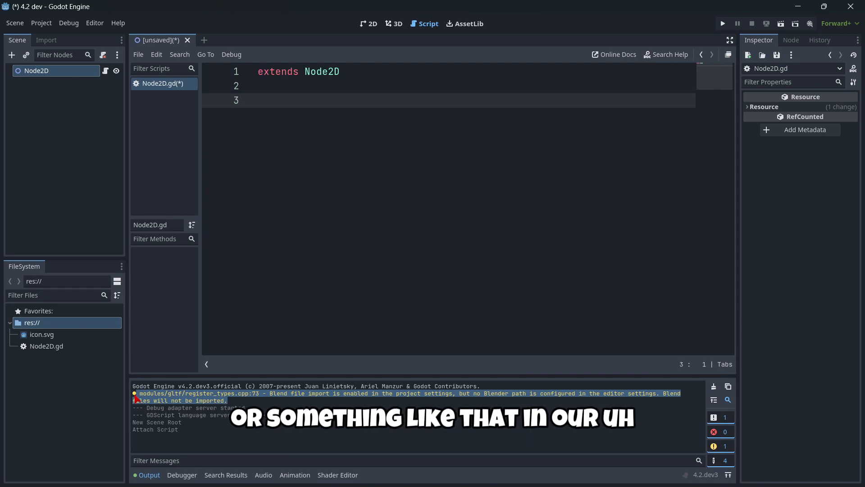
pyautogui.click(41, 22)
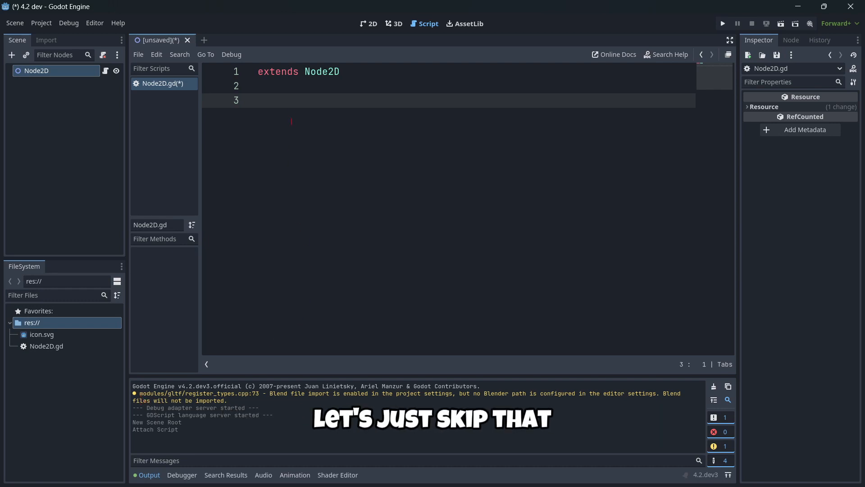
pyautogui.write('func _ready():')
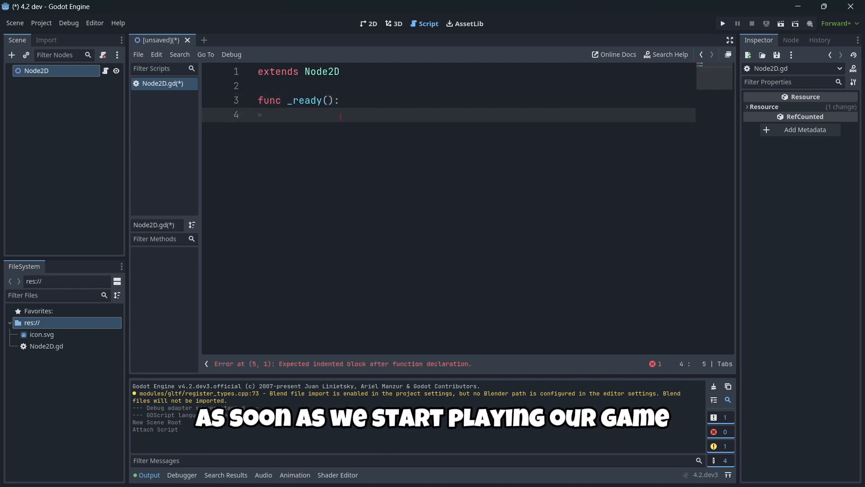
# Make _ready print "Subscribe to the channel"
pyautogui.write('print("')
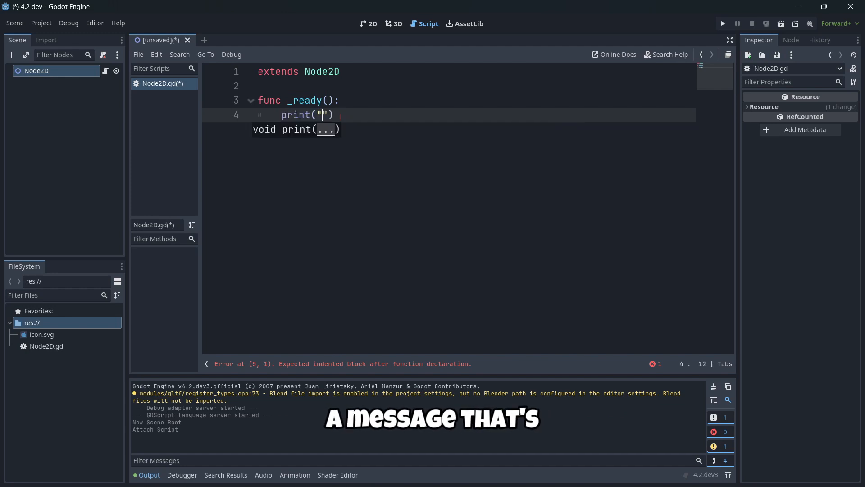
pyautogui.write('Subscribe to the chann')
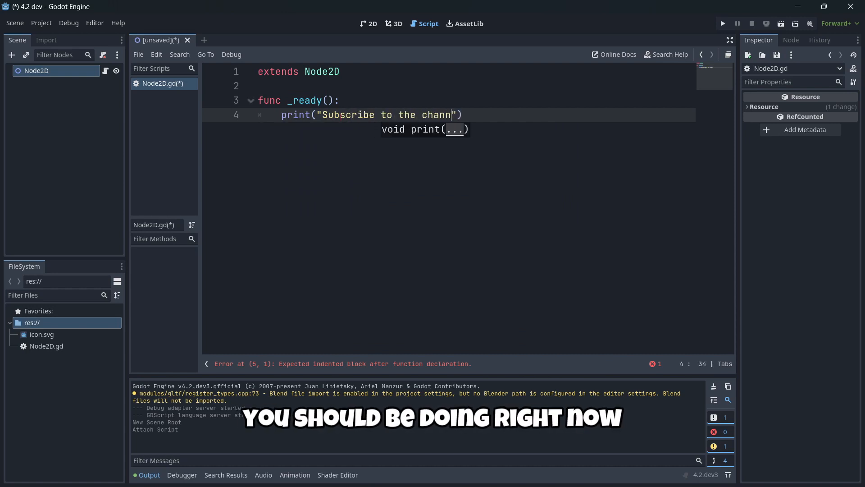
pyautogui.write('el')
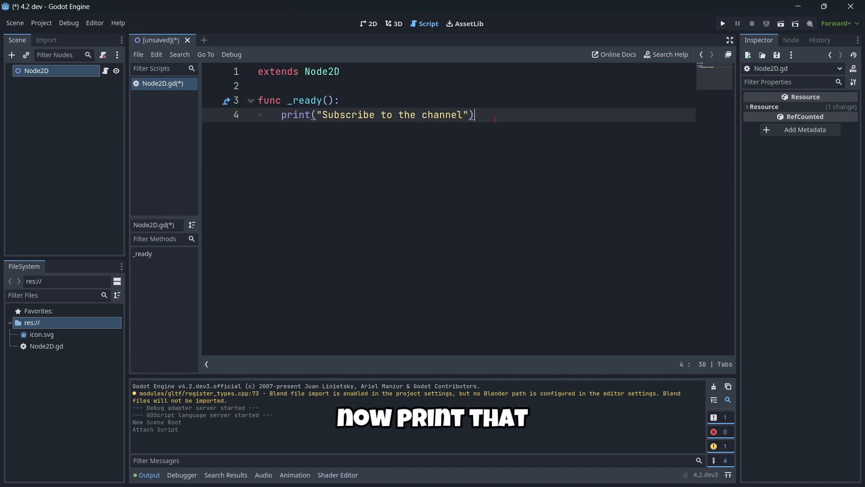
# Run the project, making the current scene main and saving it as node_2d.tscn
pyautogui.click(722, 23)
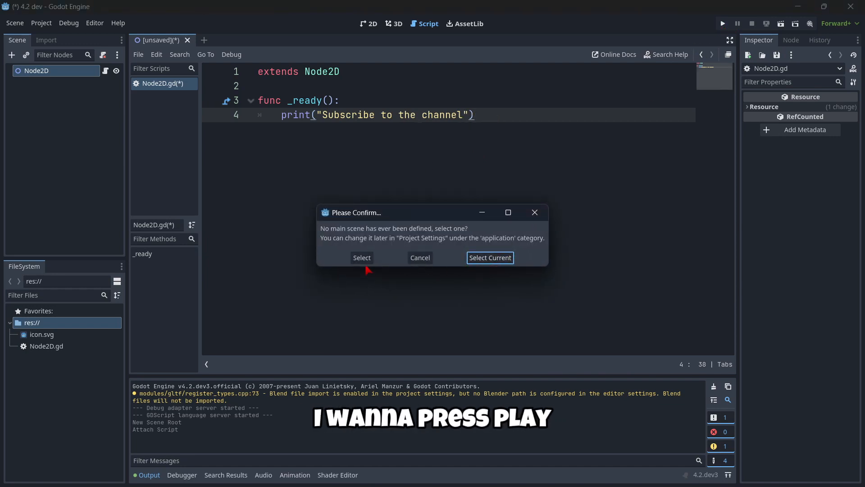
pyautogui.click(489, 257)
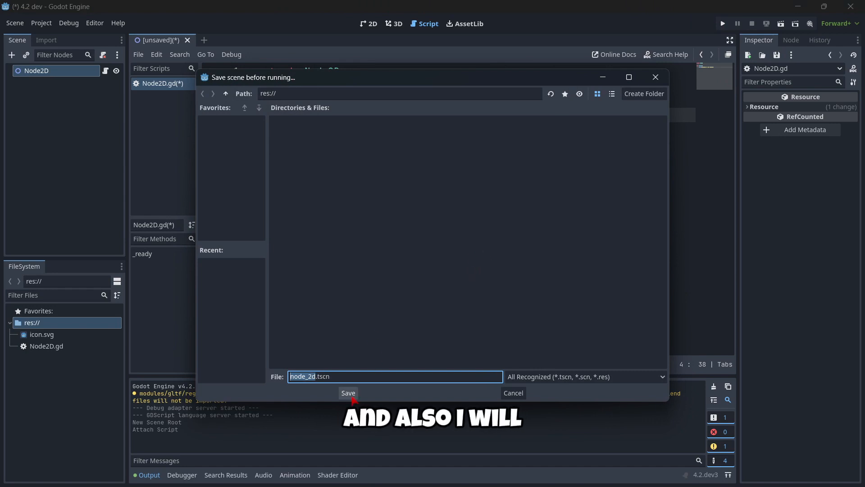
pyautogui.click(347, 392)
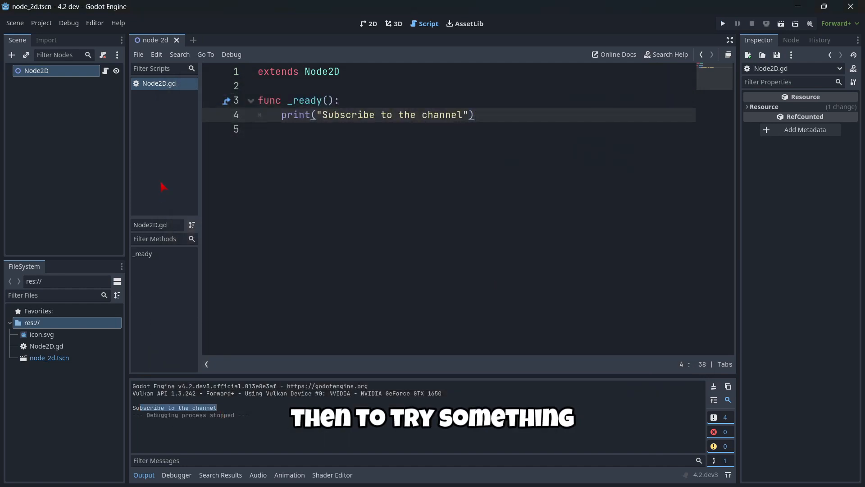
# Add an icon.svg Sprite2D under Node2D, duplicate it twice, and spread the three sprites apart
pyautogui.click(369, 23)
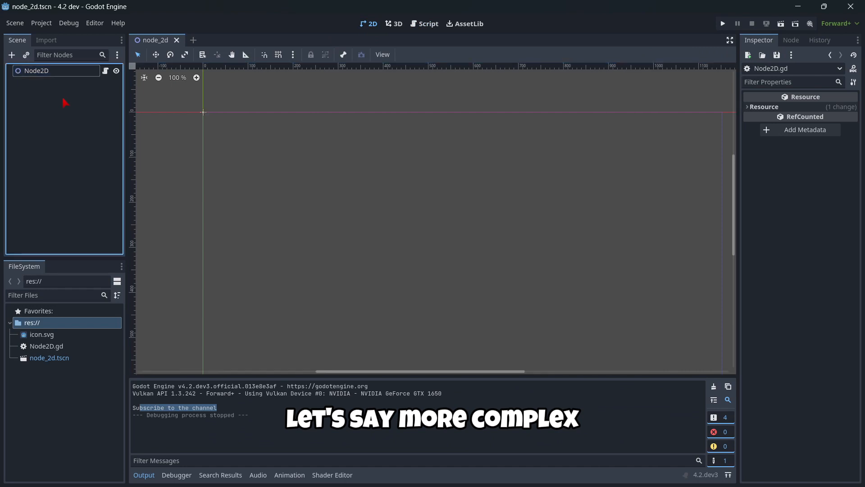
pyautogui.click(36, 71)
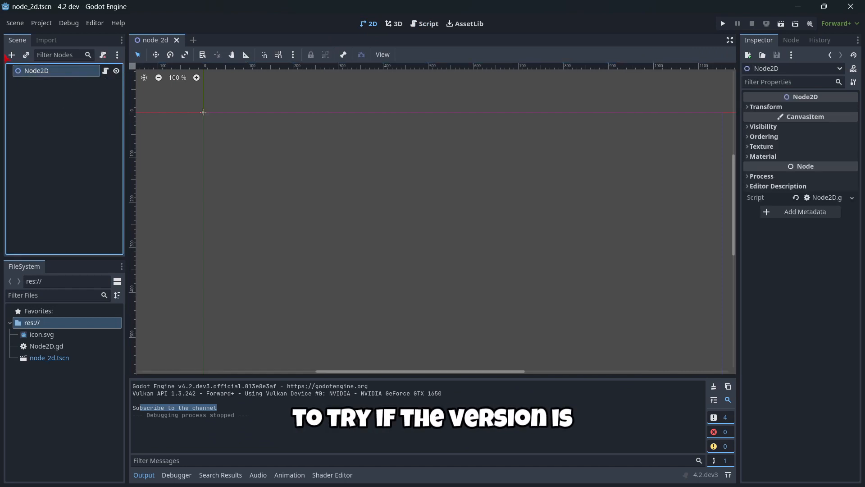
pyautogui.click(11, 55)
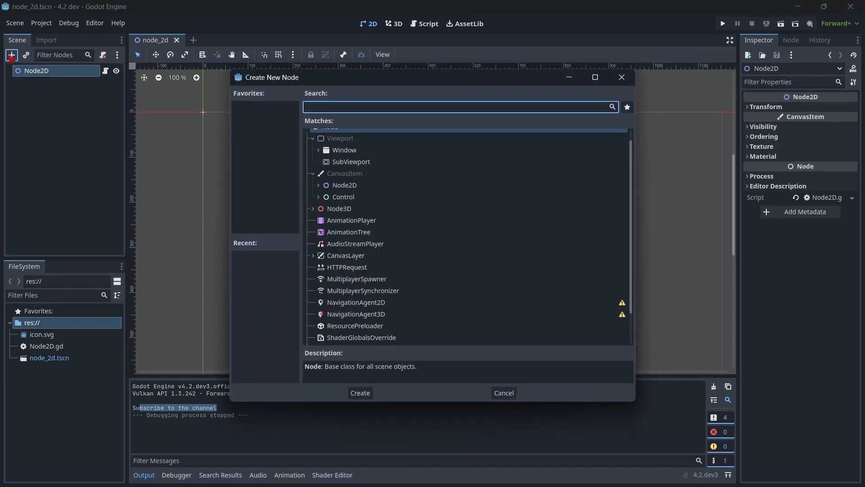
pyautogui.write('sprite')
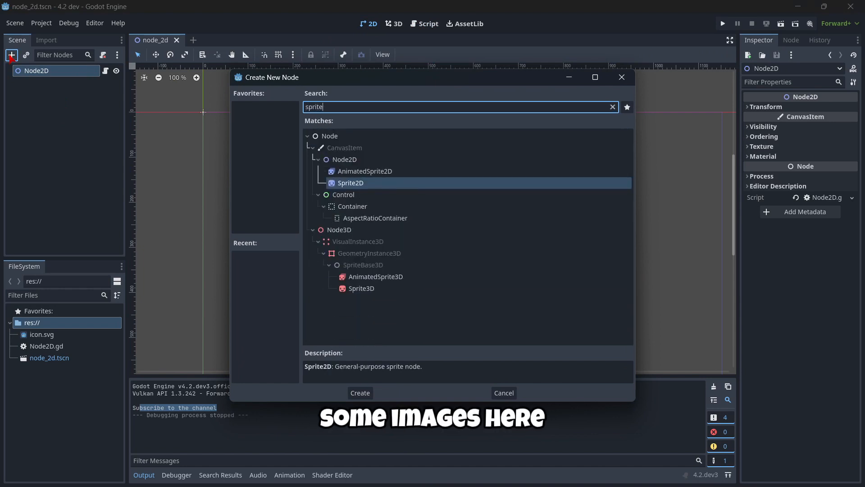
pyautogui.click(359, 393)
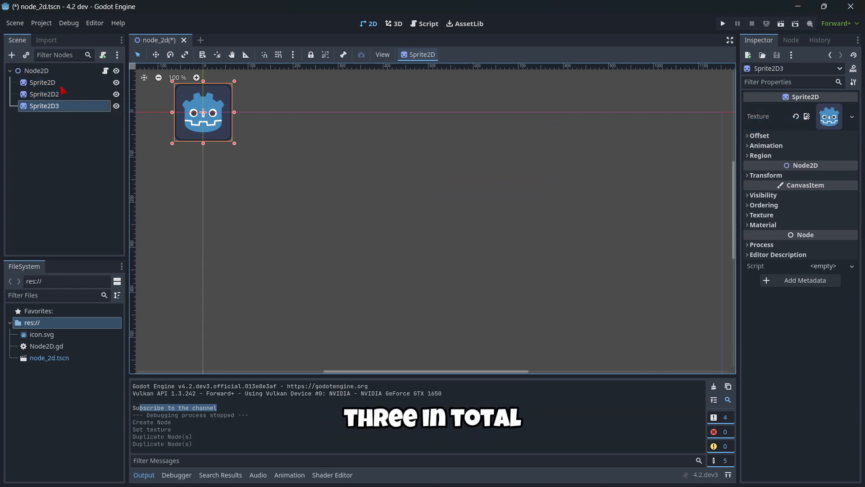
pyautogui.moveTo(203, 112); pyautogui.dragTo(346, 204)
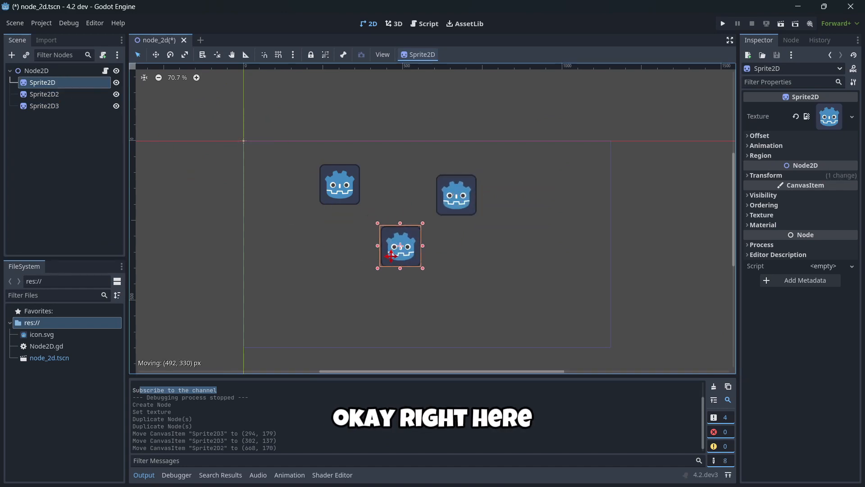
pyautogui.click(427, 23)
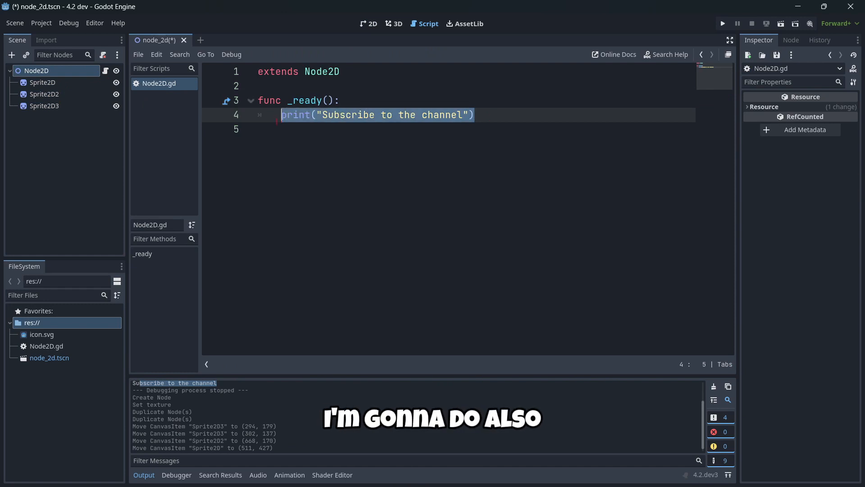
# Replace the print line with key-press checks that set sprite modulate colours, including Color.BLUE
pyautogui.press('Delete')
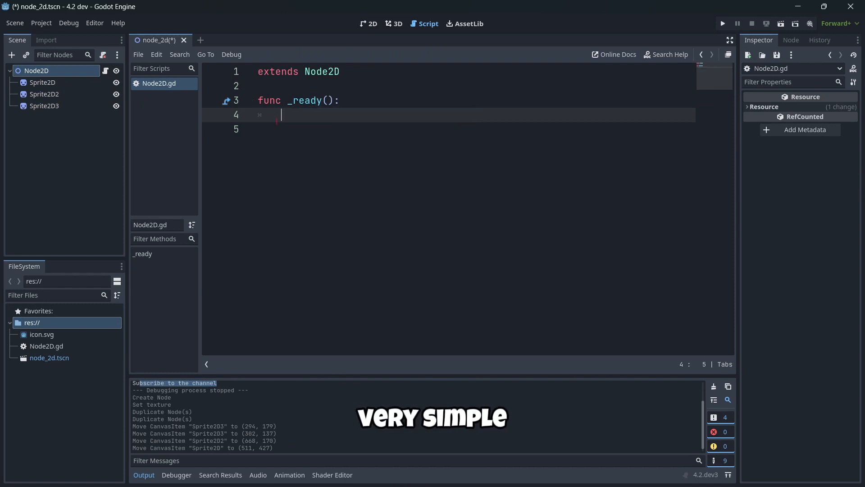
pyautogui.write('if Input.iskey_pressed(KEY_0):')
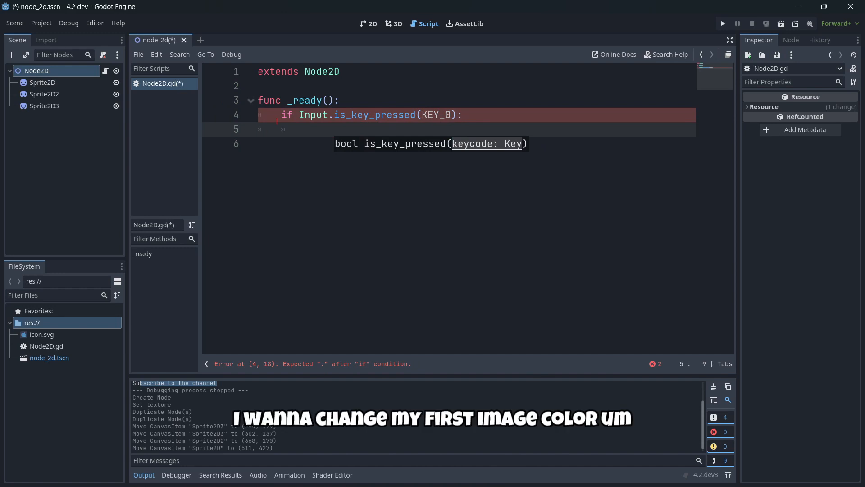
pyautogui.write('$')
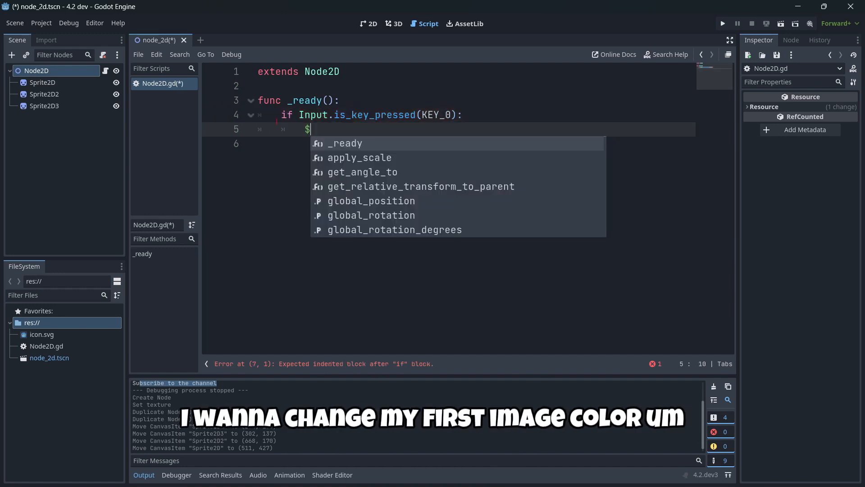
pyautogui.write('Sprite2D')
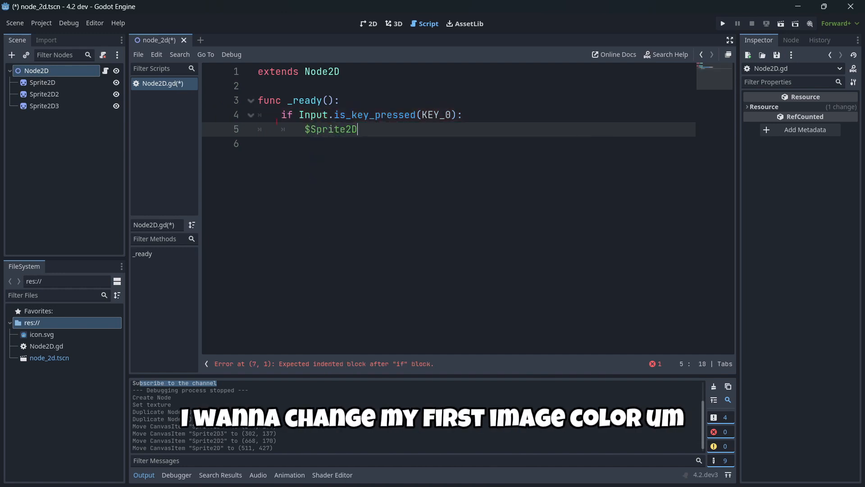
pyautogui.write('.modulate')
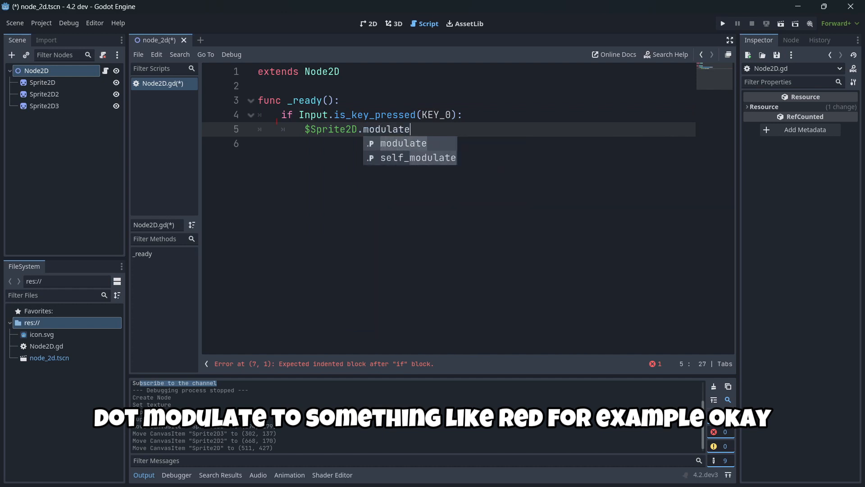
pyautogui.write('= Color.RED')
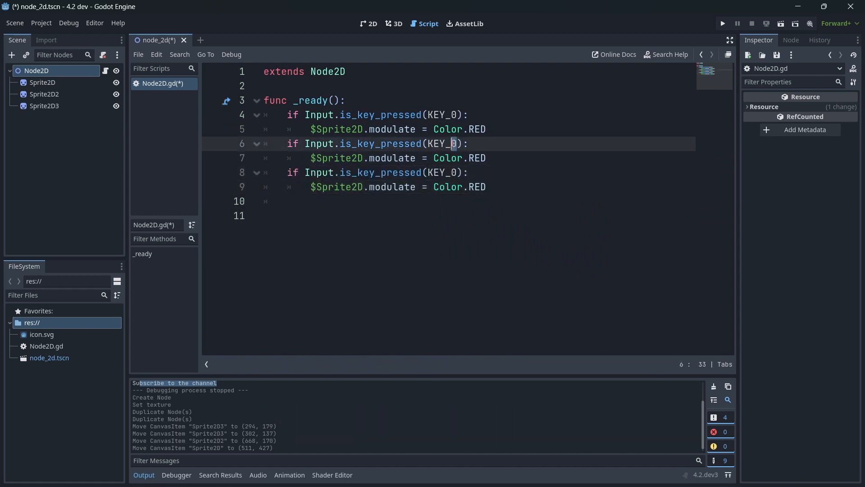
pyautogui.write('1')
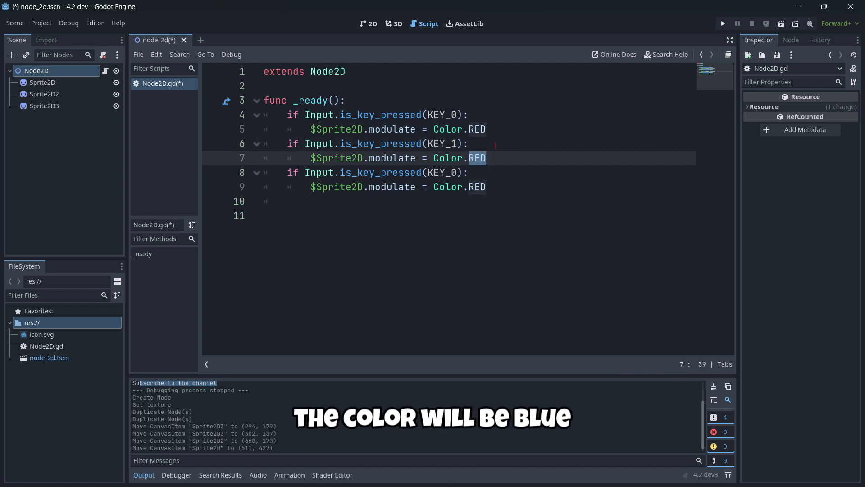
pyautogui.write('BLUE')
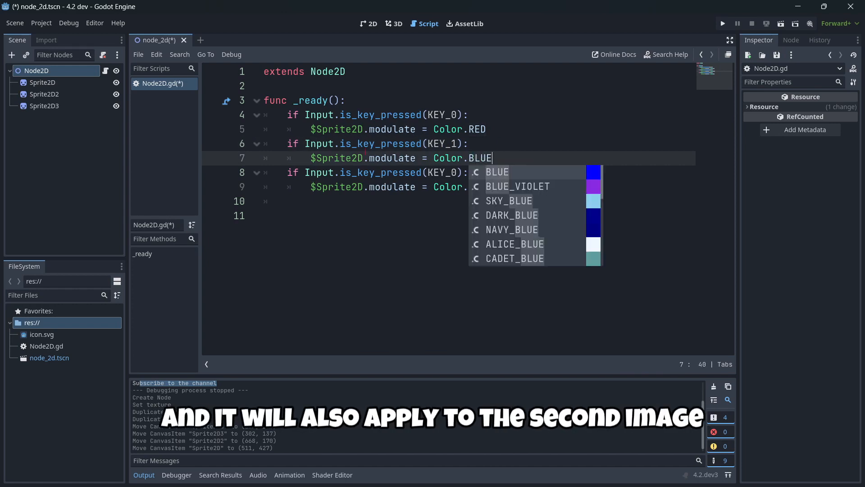
pyautogui.click(496, 171)
pyautogui.write('2')
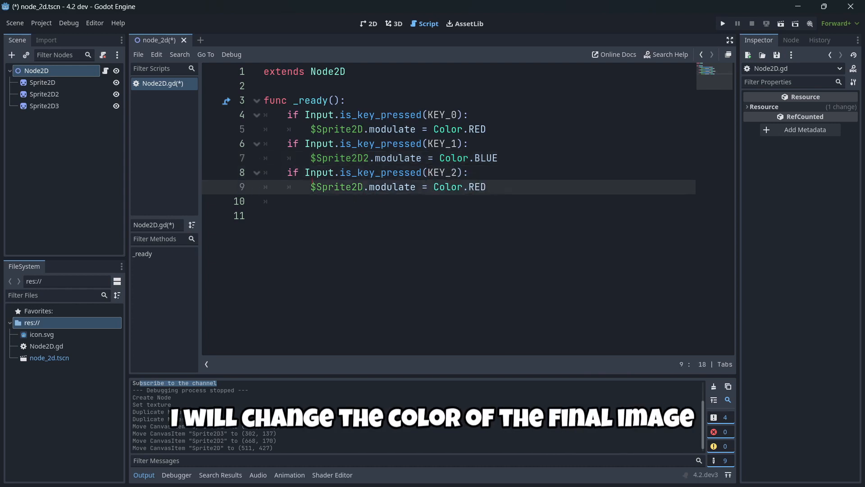
# Set $Sprite2D3.modulate to Color.YELLOW and rename _ready() to _process(delta)
pyautogui.write('3')
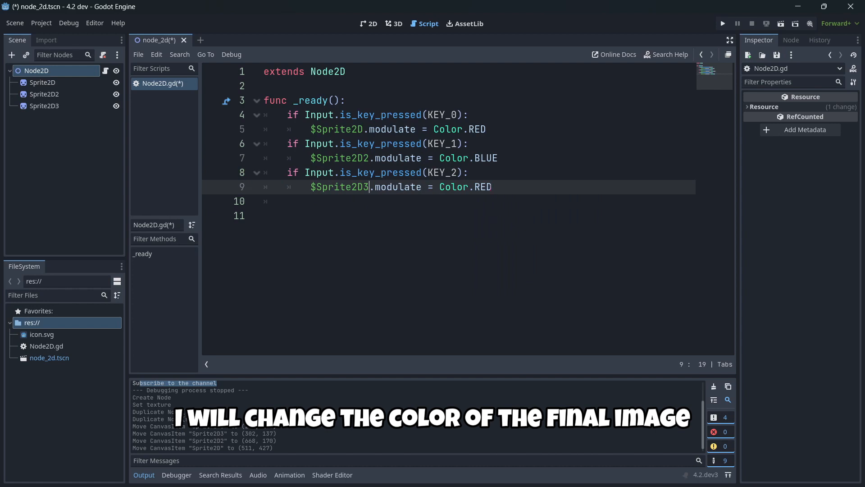
pyautogui.write('YE')
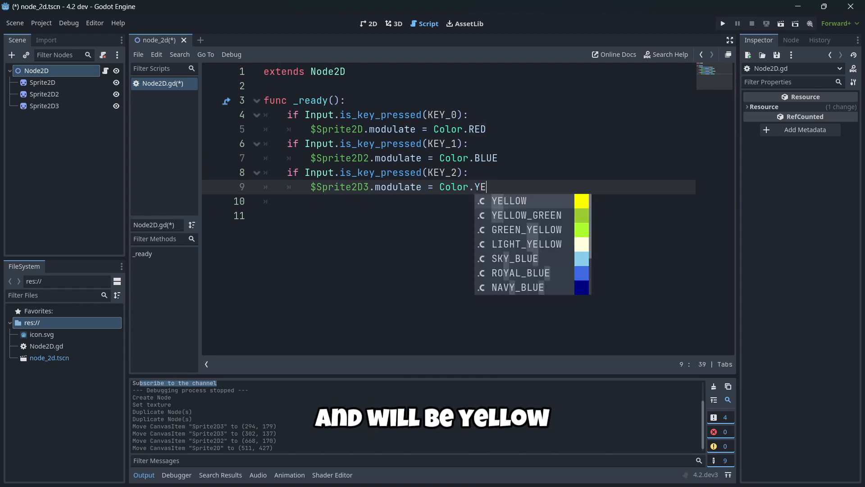
pyautogui.click(509, 201)
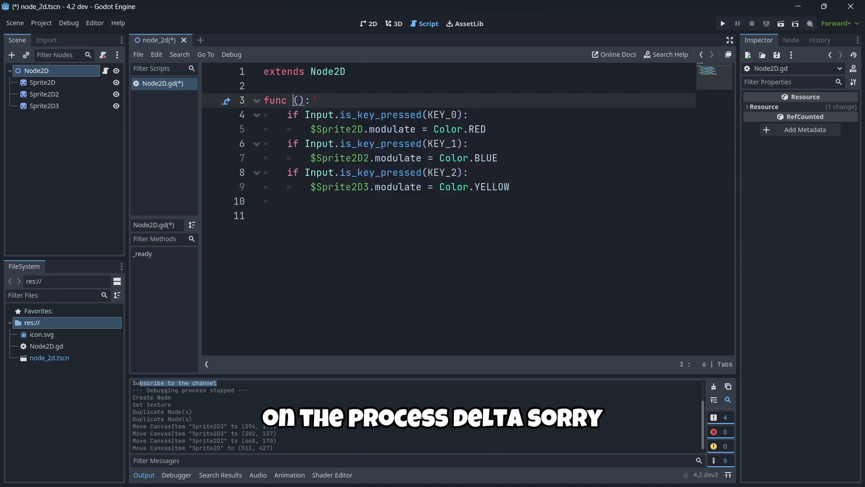
pyautogui.write('_process(delta)')
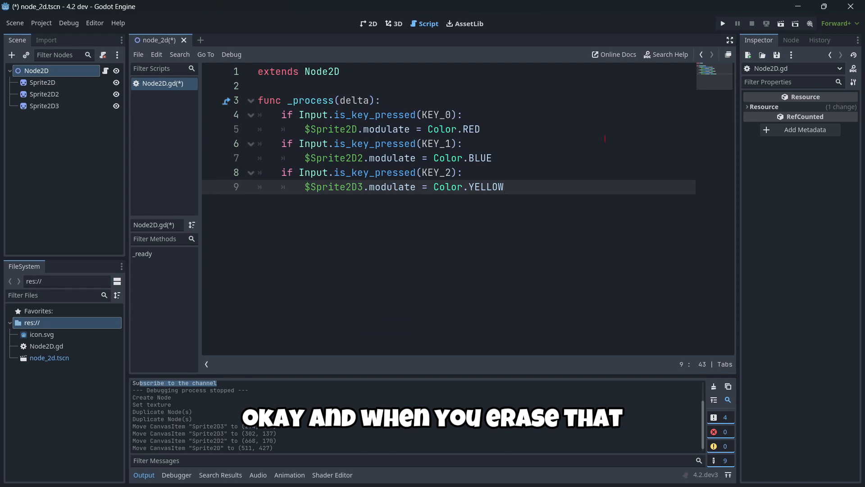
pyautogui.click(722, 23)
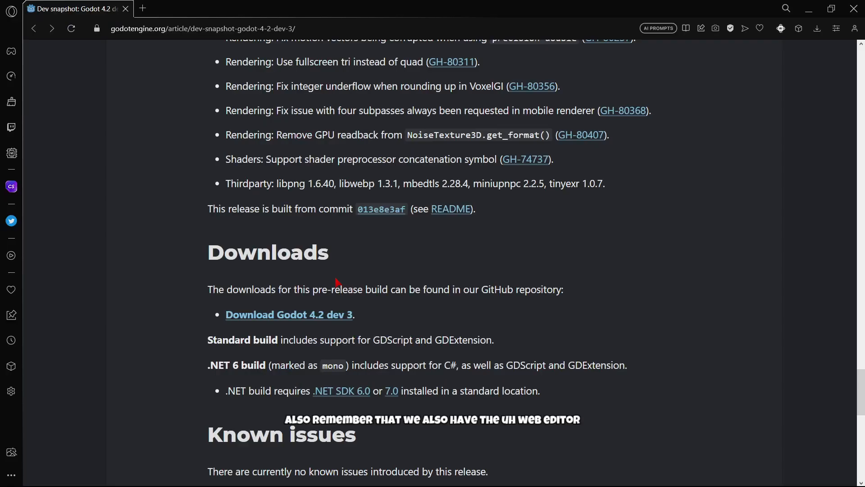
# Scroll the 4.2 dev 3 snapshot article and follow its 'try the Web editor' link
pyautogui.scroll(3)
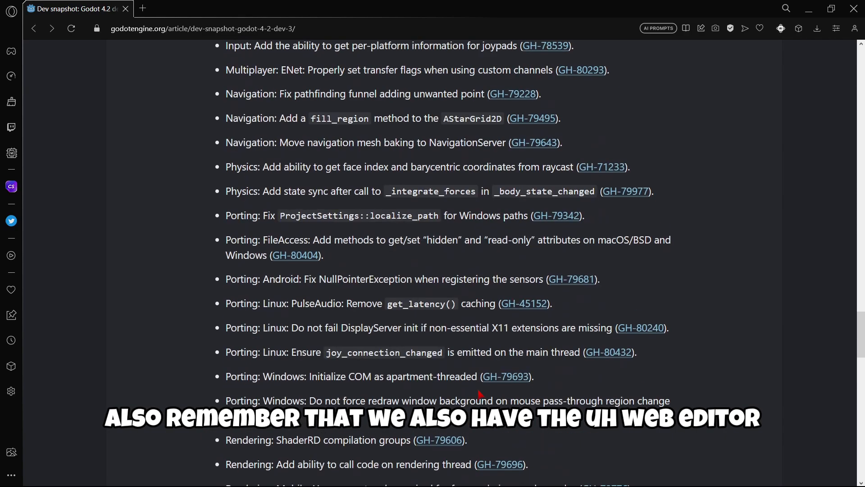
pyautogui.scroll(3)
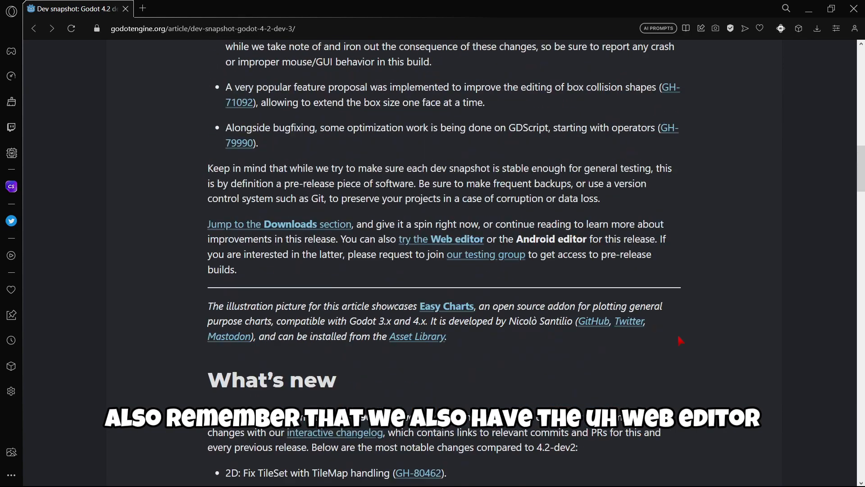
pyautogui.scroll(3)
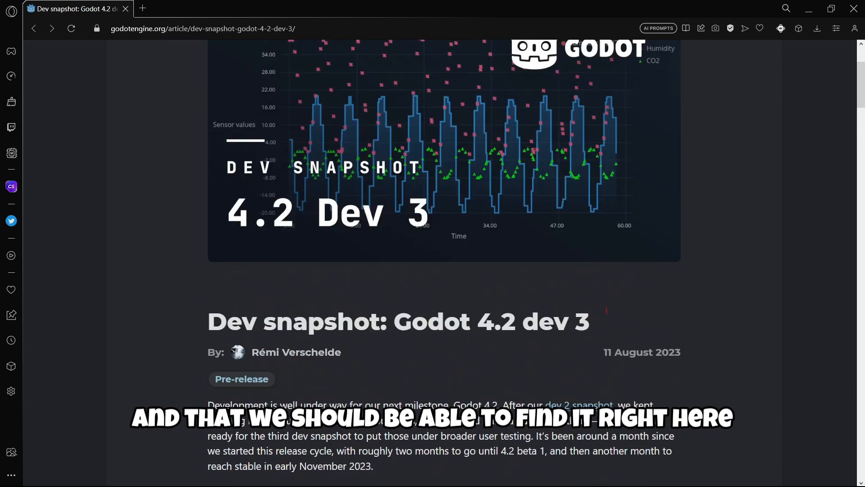
pyautogui.scroll(-3)
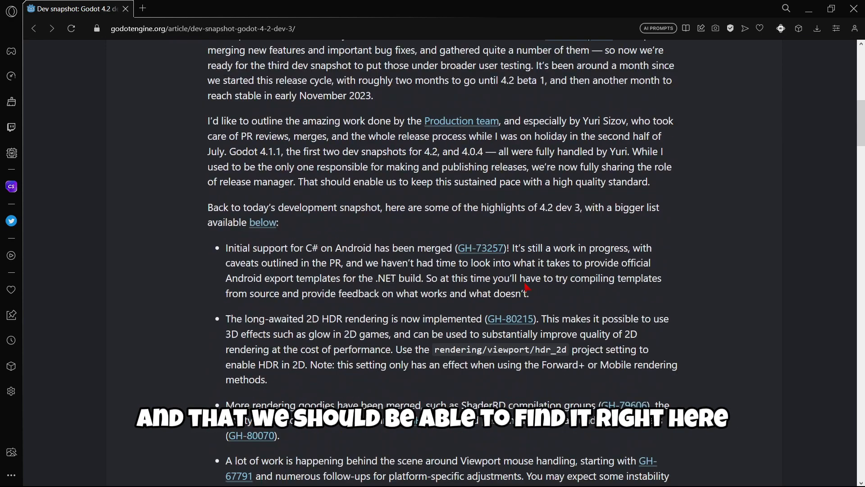
pyautogui.scroll(-3)
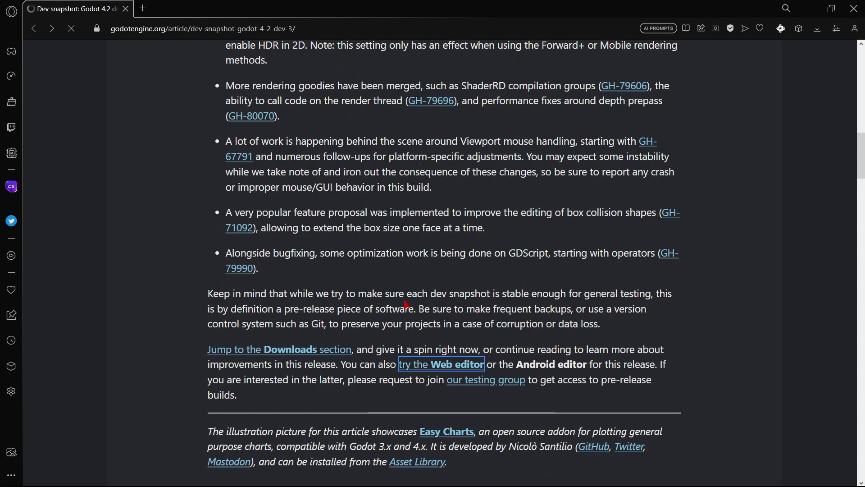
pyautogui.click(441, 365)
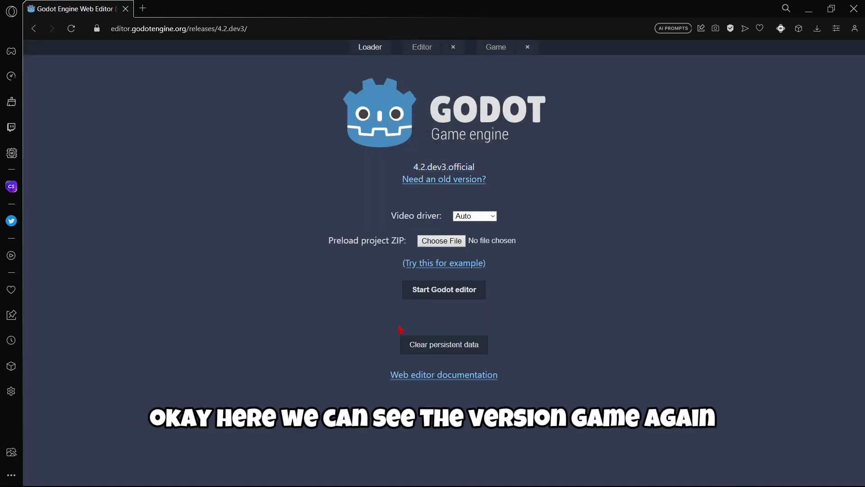
# Start the Godot web editor from the loader page to reach the Project Manager
pyautogui.click(443, 289)
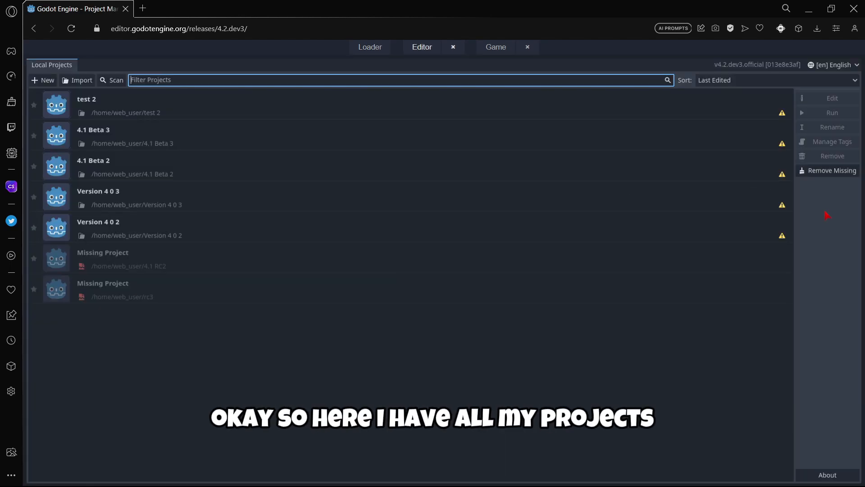
pyautogui.moveTo(47, 81)
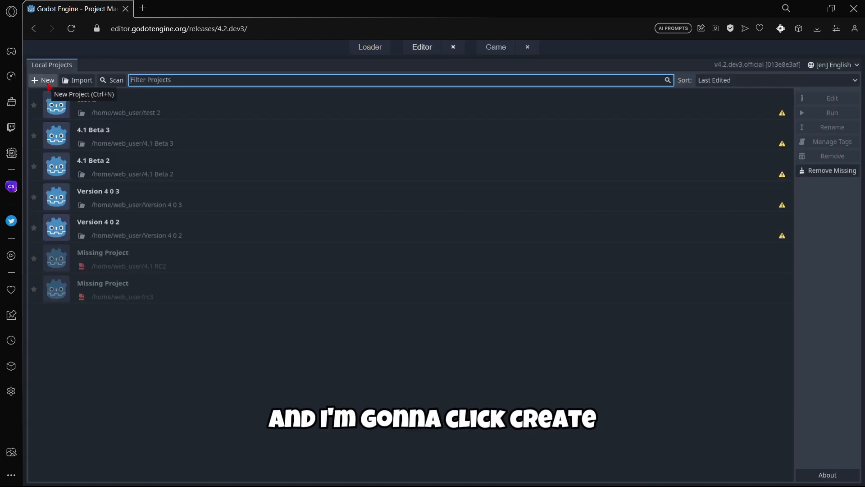
# Create the project 'dev 3 4.2' in a dedicated new folder and open it
pyautogui.click(43, 81)
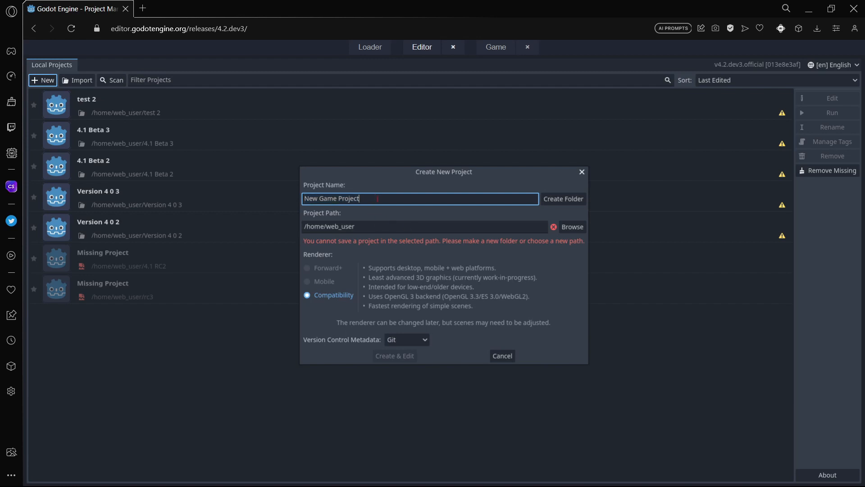
pyautogui.write('dev')
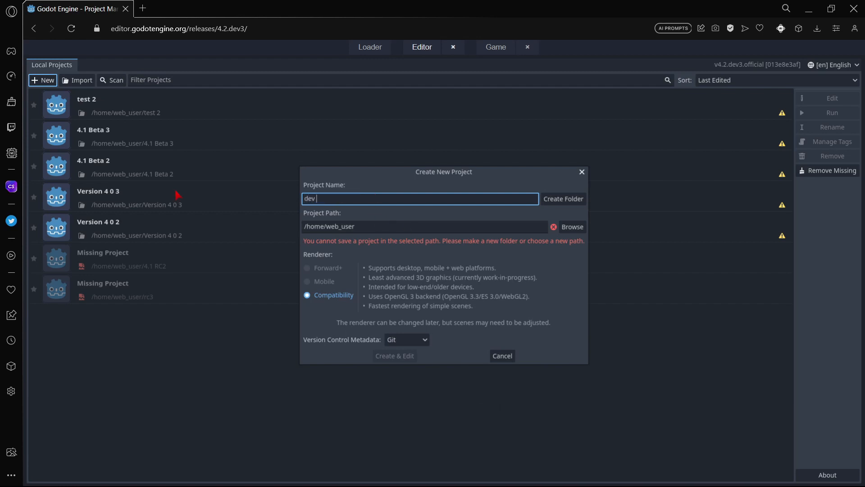
pyautogui.write('3 4')
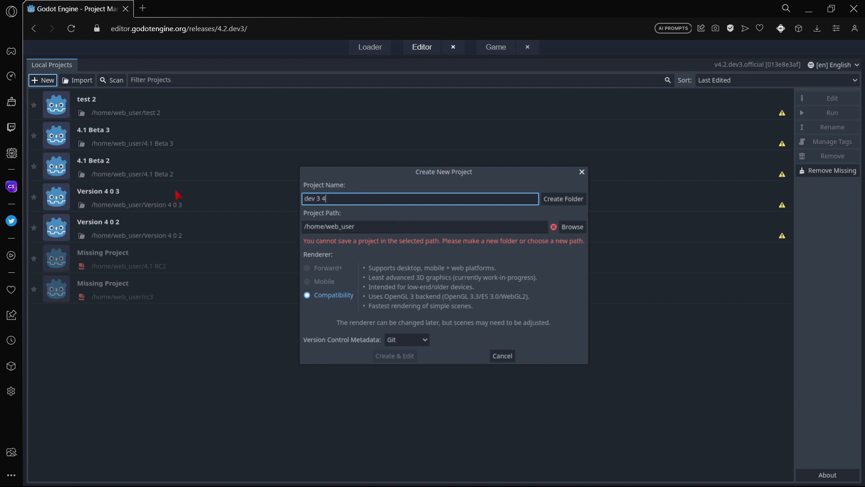
pyautogui.click(563, 198)
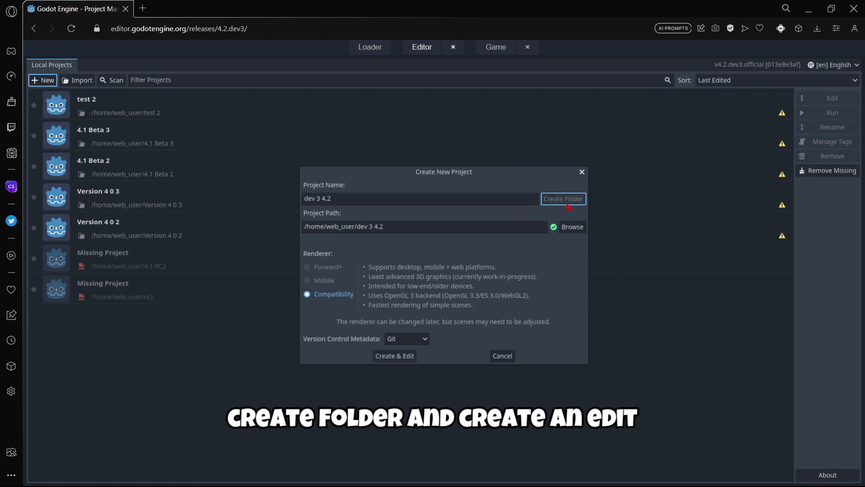
pyautogui.click(395, 356)
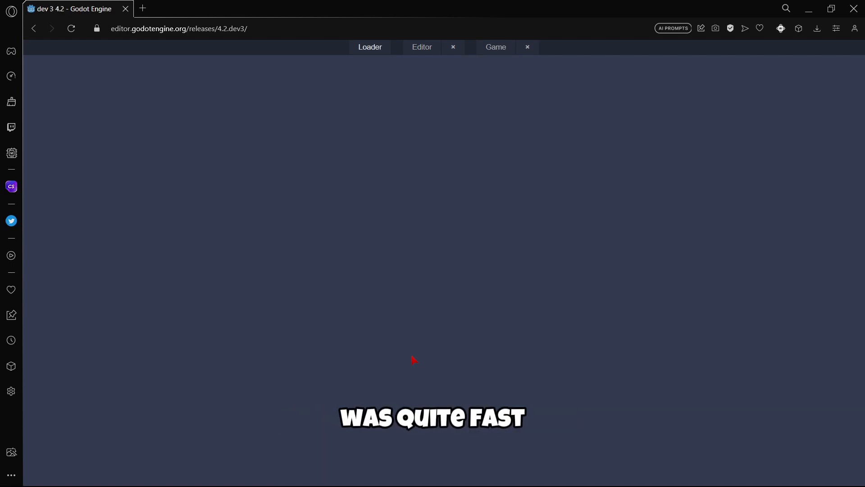
# Create a Node2D root scene and attach Node2D.gd using the Object: Empty template
pyautogui.click(422, 47)
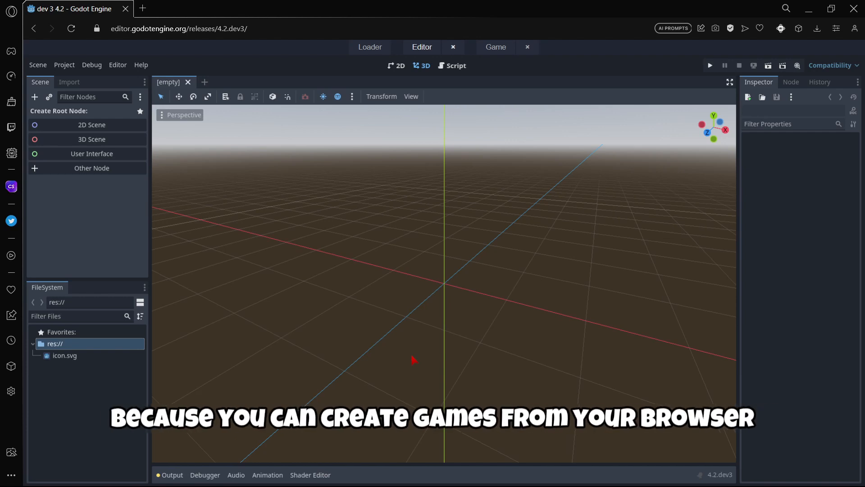
pyautogui.click(178, 28)
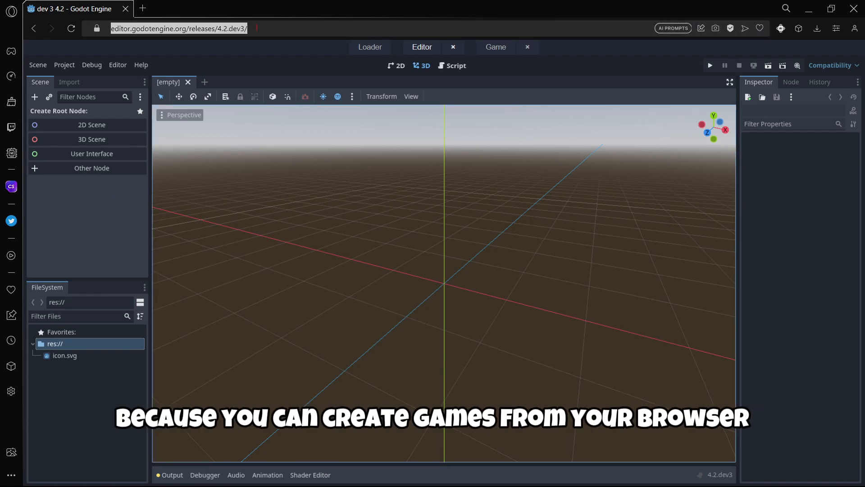
pyautogui.moveTo(364, 80)
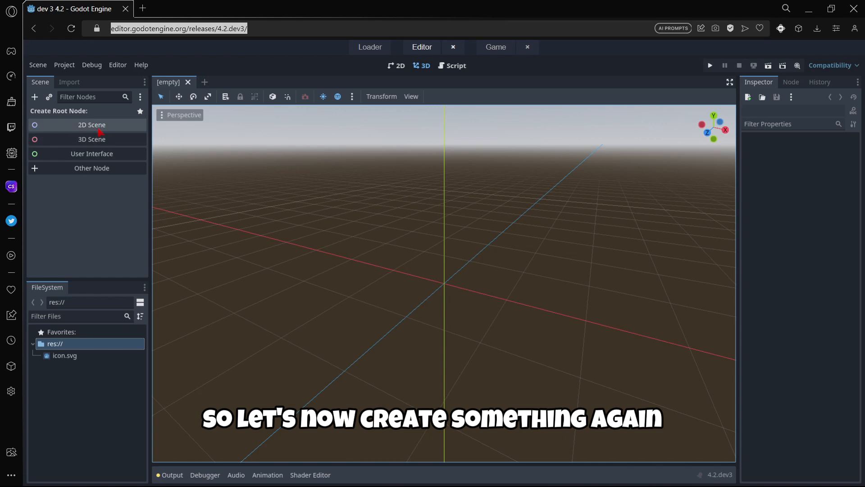
pyautogui.click(92, 125)
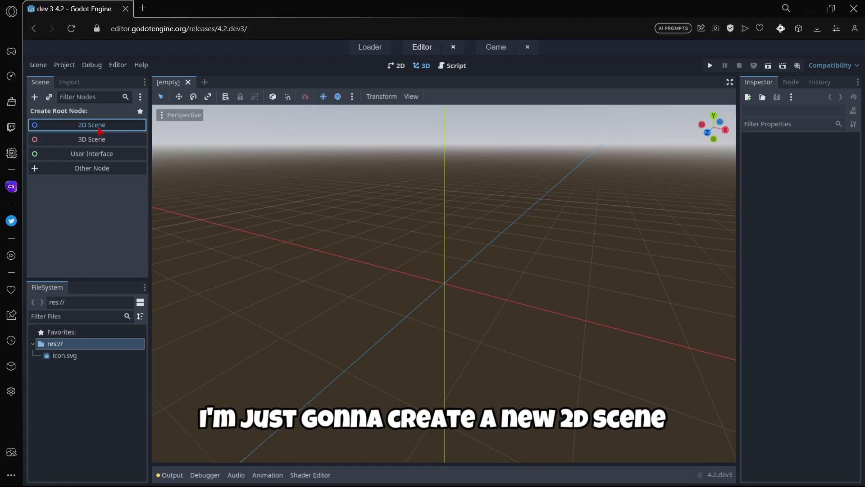
pyautogui.click(91, 125)
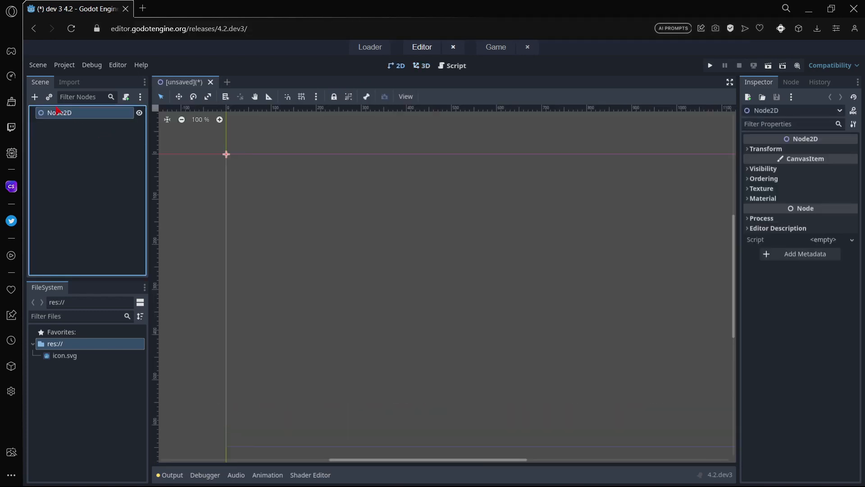
pyautogui.click(125, 96)
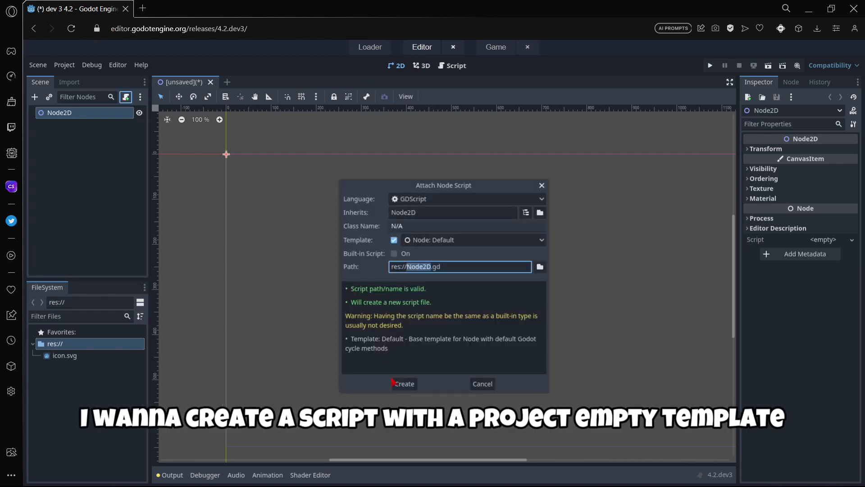
pyautogui.click(472, 239)
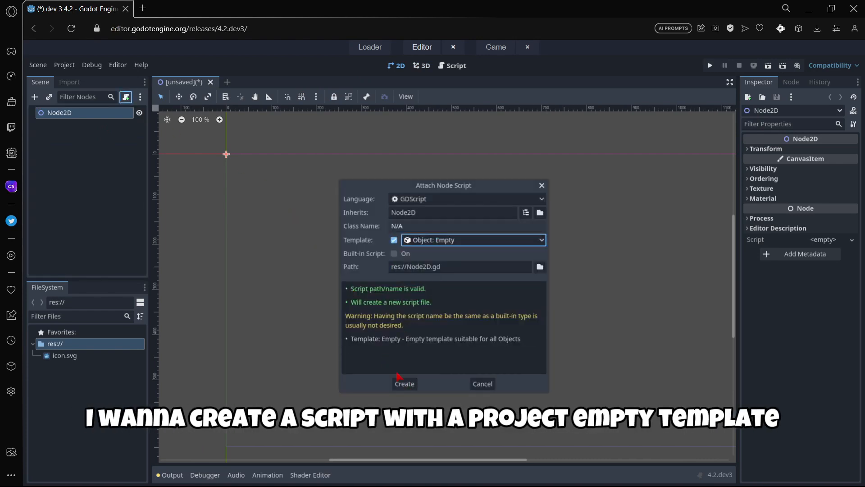
pyautogui.click(403, 383)
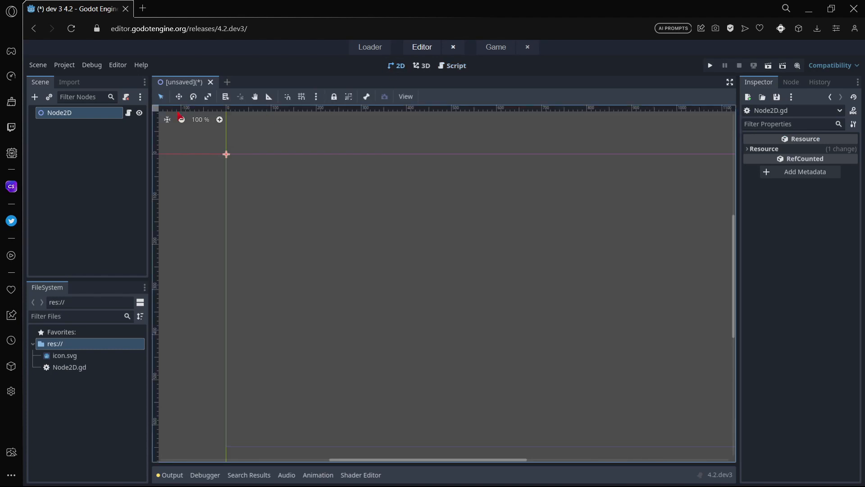
# Add a Sprite2D child to Node2D and assign it the icon.svg texture
pyautogui.click(34, 97)
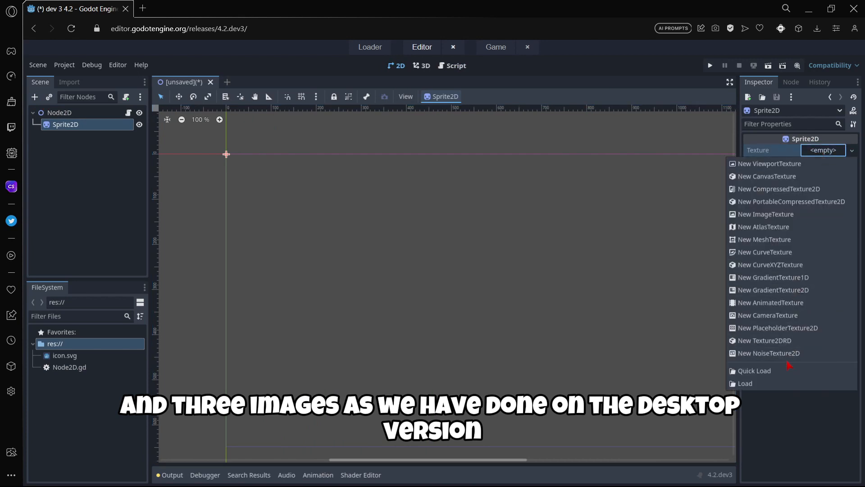
pyautogui.click(754, 371)
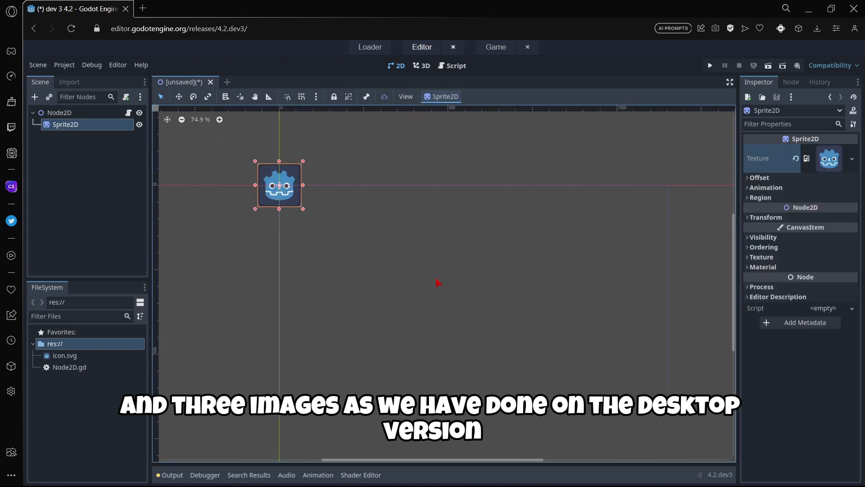